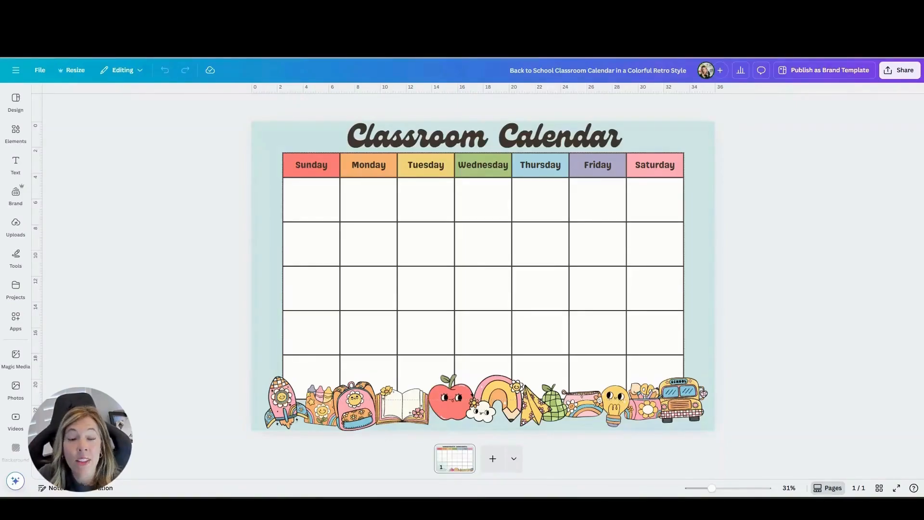
mouse_move(172, 255)
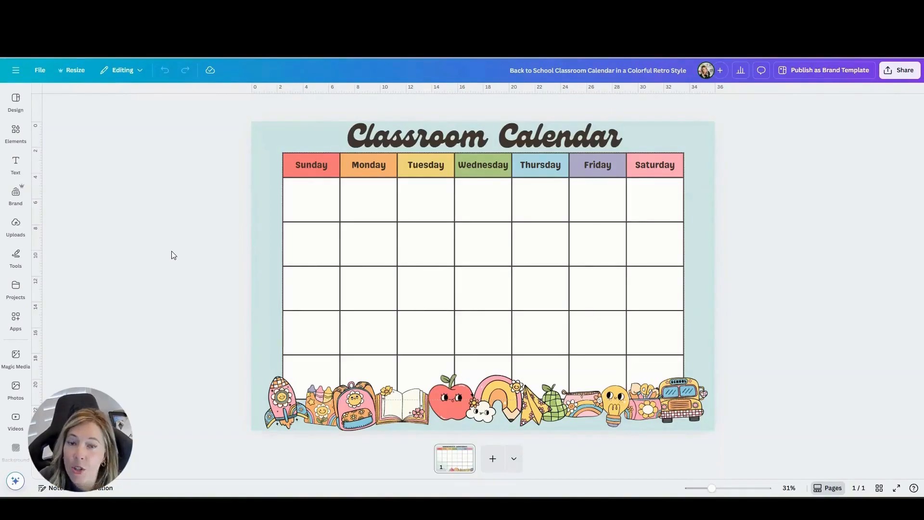
mouse_move(761, 106)
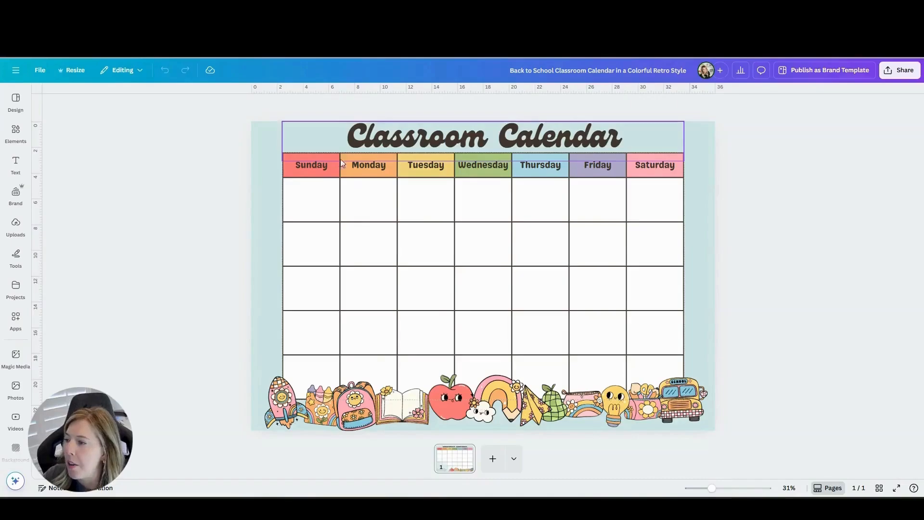
- Show the home panel of starred and recent designs beside the calendar template
click(15, 71)
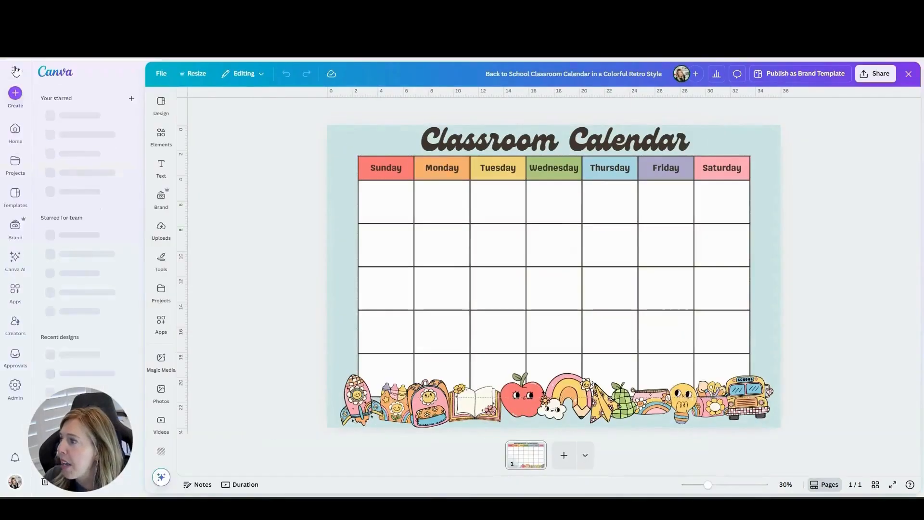
- Create a new custom-size design of 36 by 24 inches
click(15, 96)
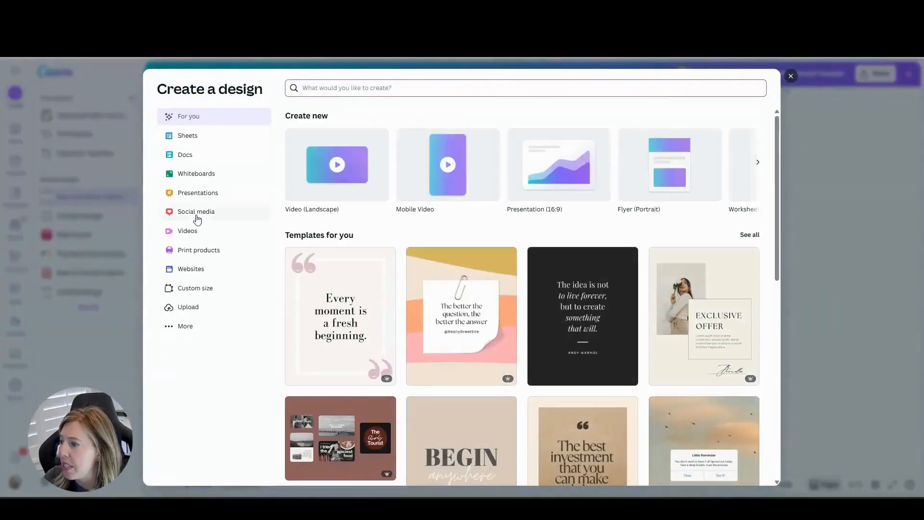
click(195, 288)
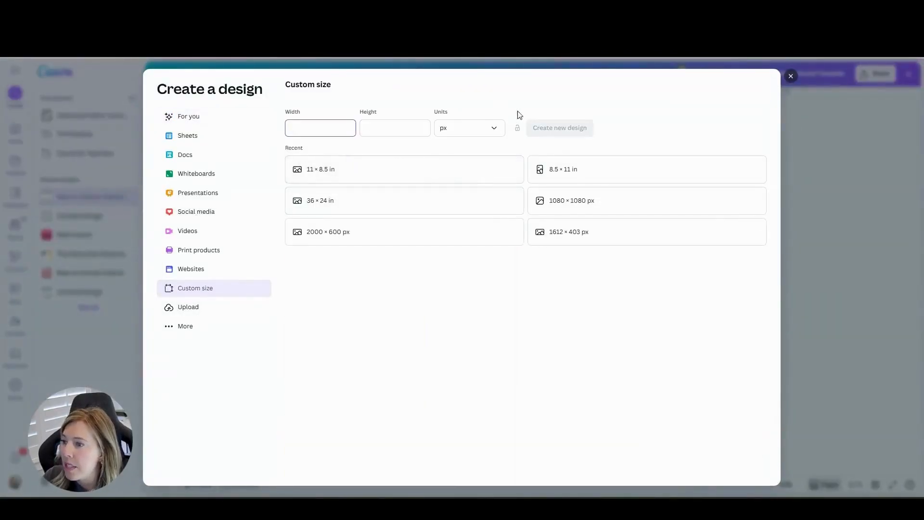
click(469, 129)
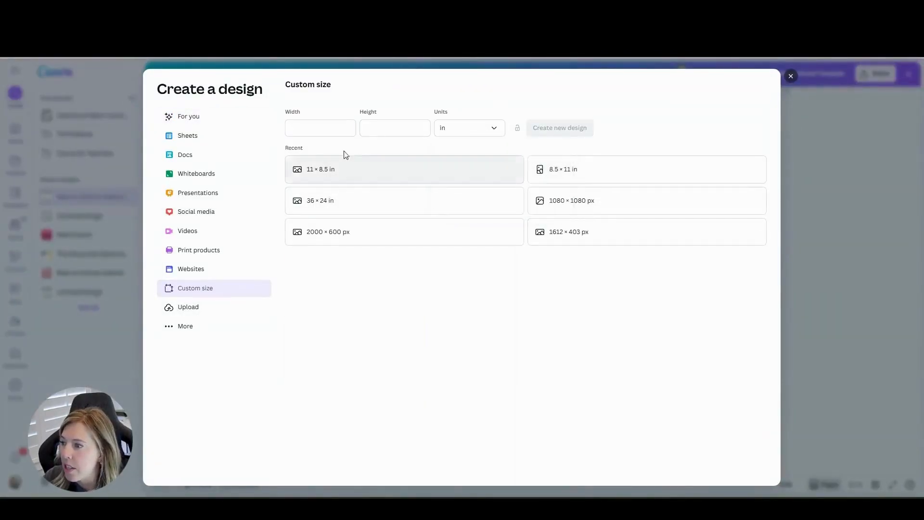
click(320, 128)
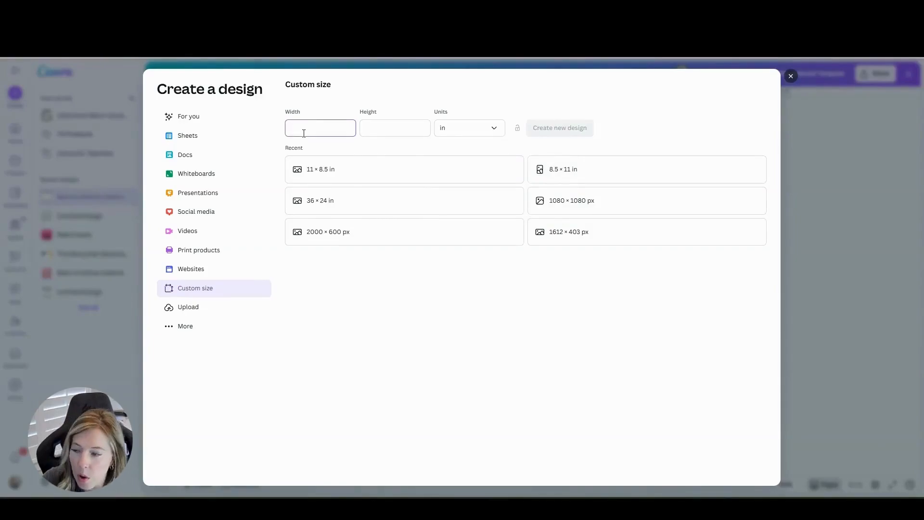
text(36)
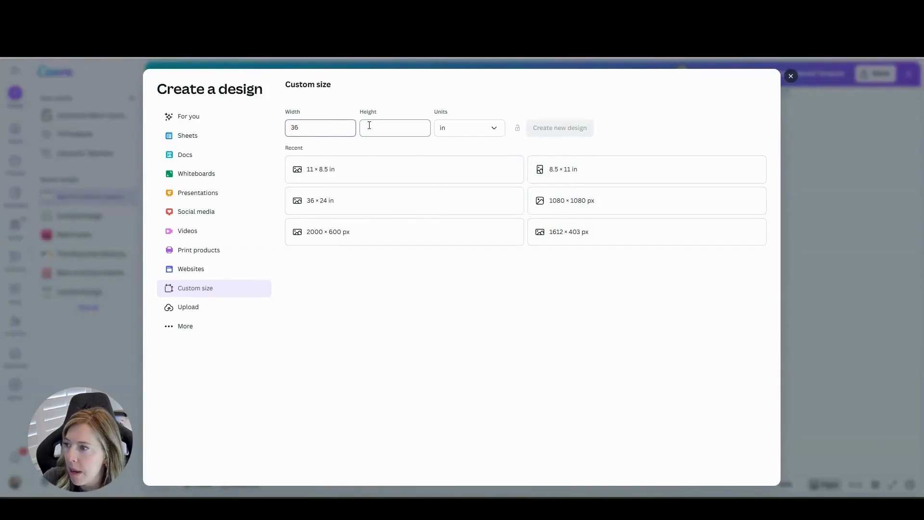
text(24)
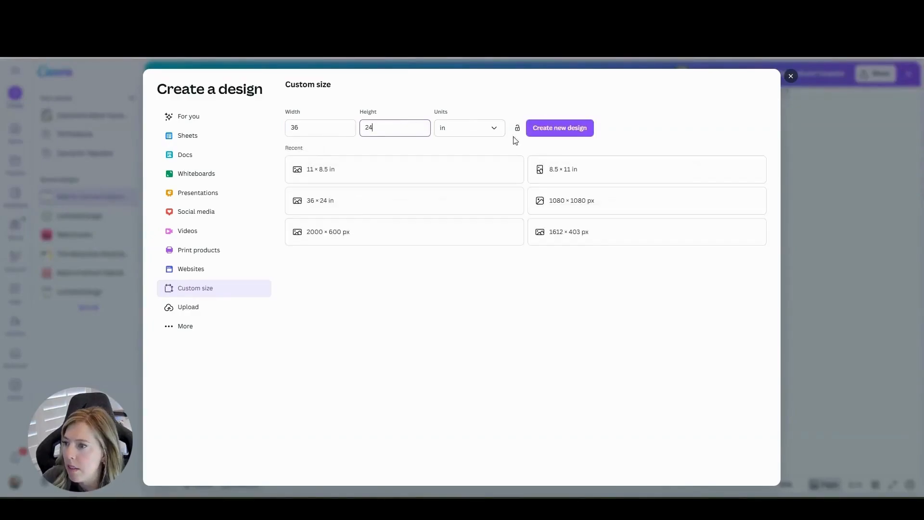
click(558, 128)
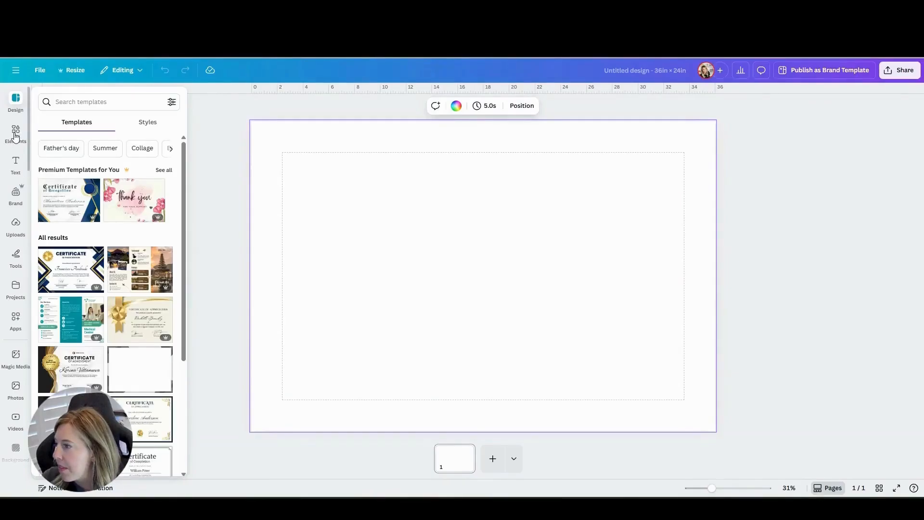
- Insert a table from Elements, size its rows and columns equally, and move it to the top-left
click(15, 133)
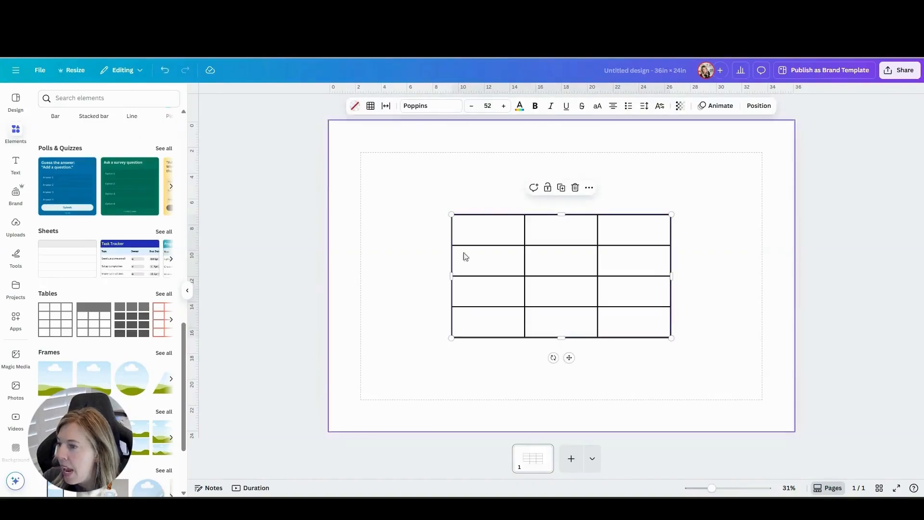
mouse_move(493, 233)
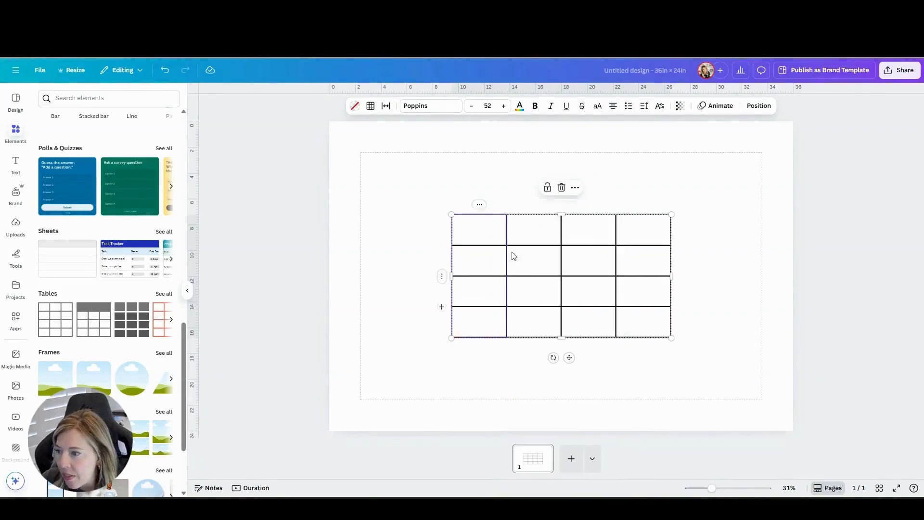
right_click(513, 256)
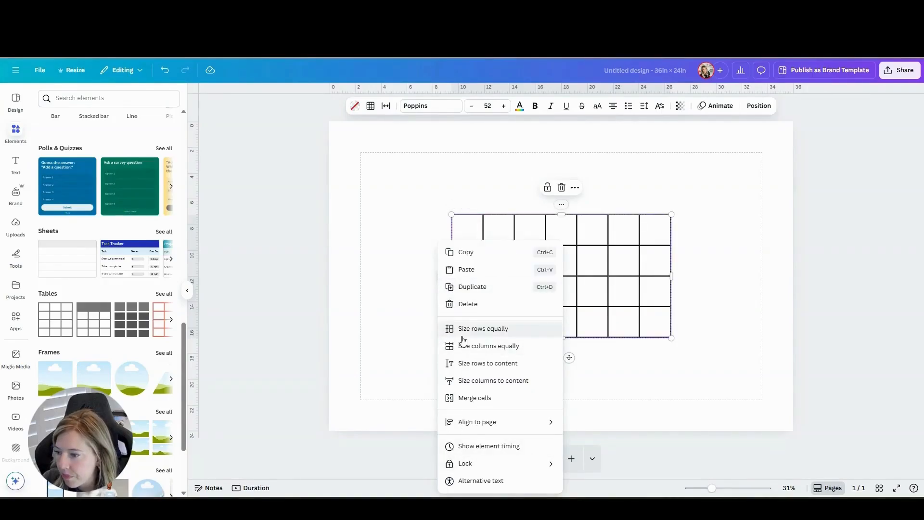
click(482, 328)
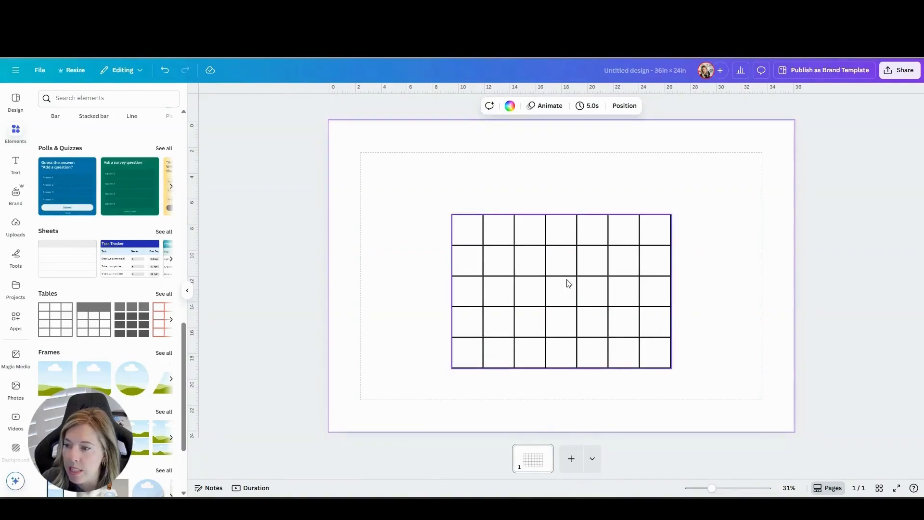
click(494, 222)
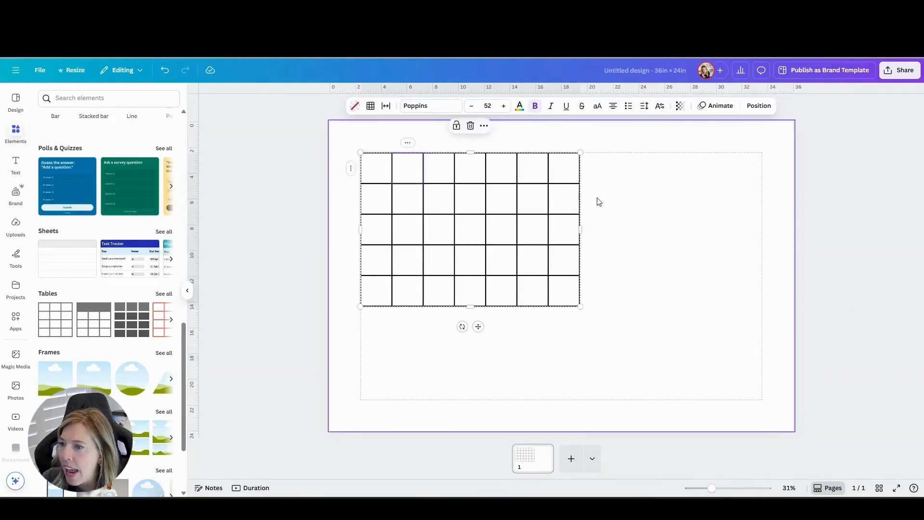
- Stretch the table across the page and add a sixth, shorter top row for headers
click(39, 71)
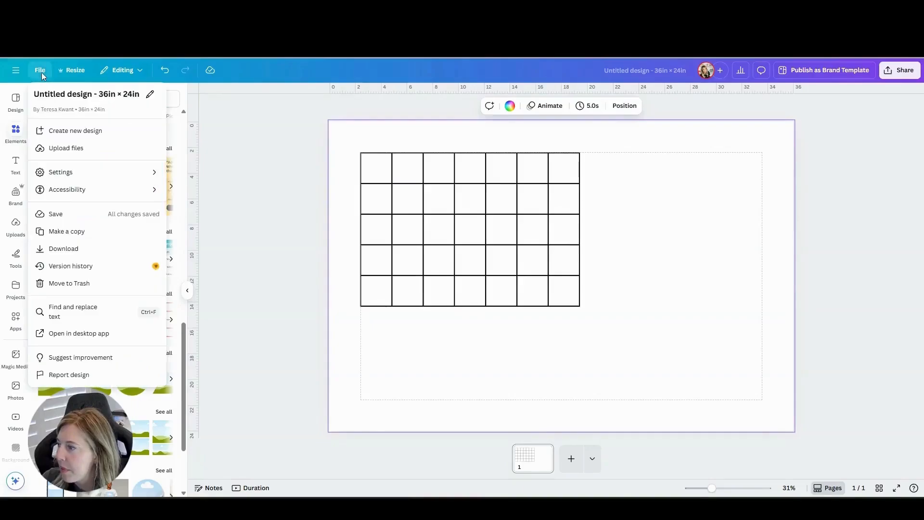
click(60, 171)
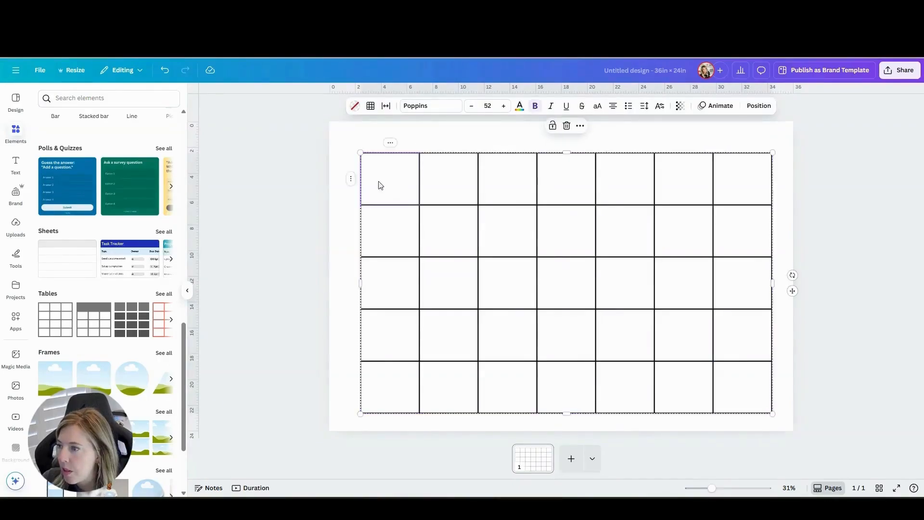
right_click(379, 185)
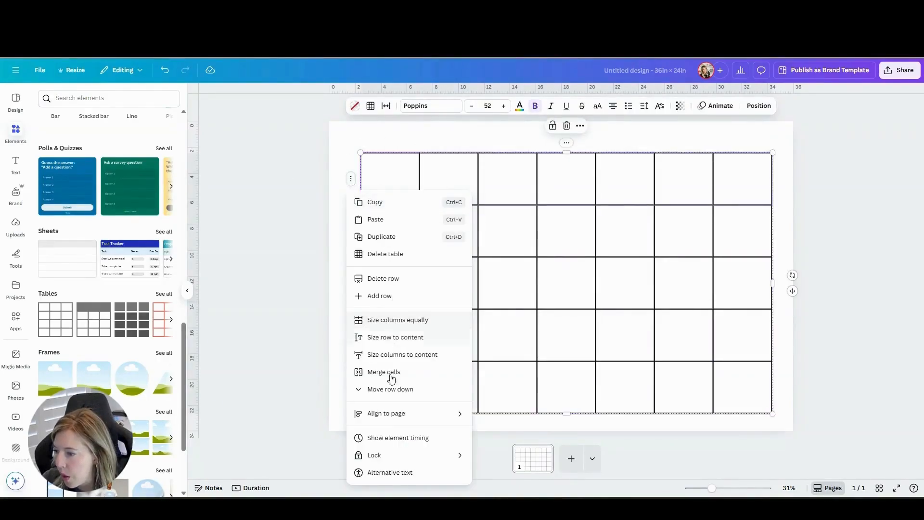
mouse_move(380, 296)
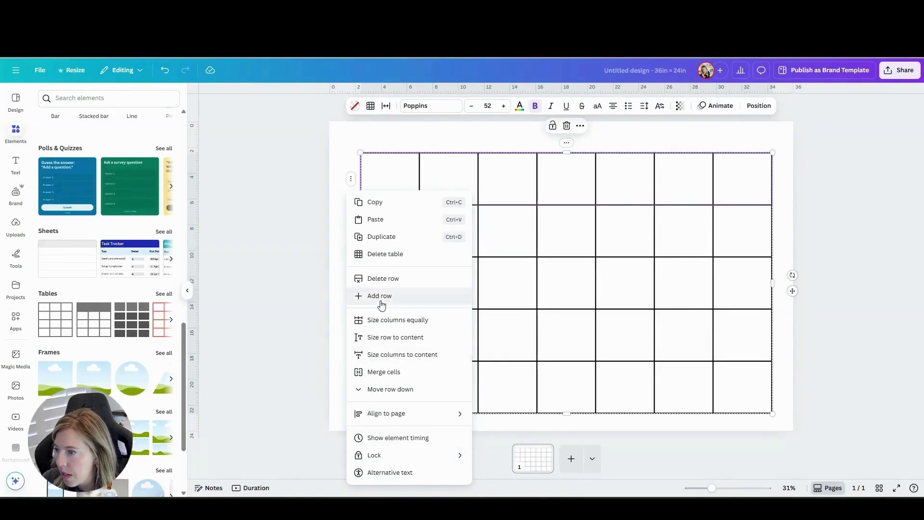
click(379, 295)
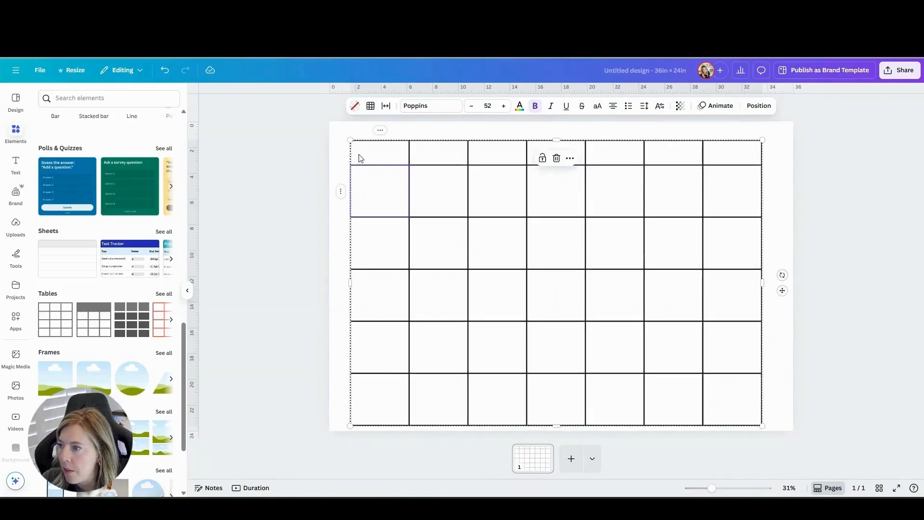
drag(350, 140, 360, 140)
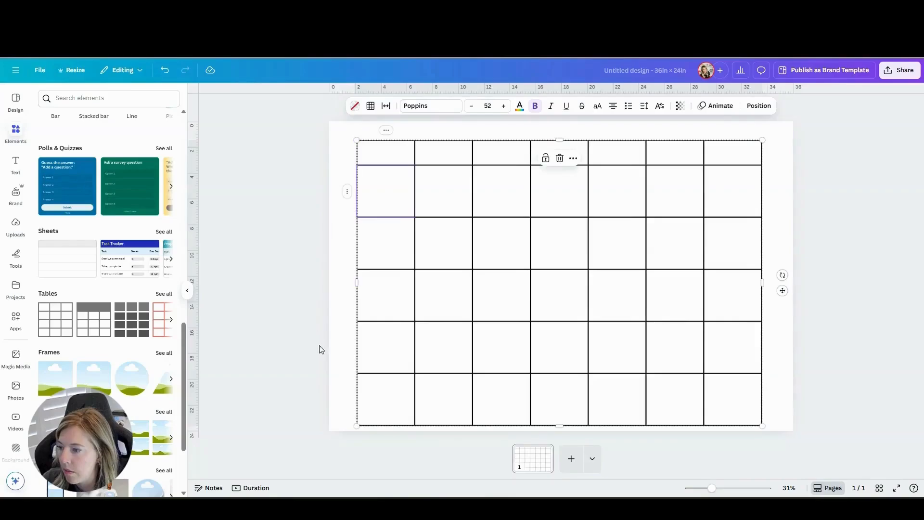
- Fill the header row with Monday through Sunday in bold, shrinking the text to fit one line
click(386, 150)
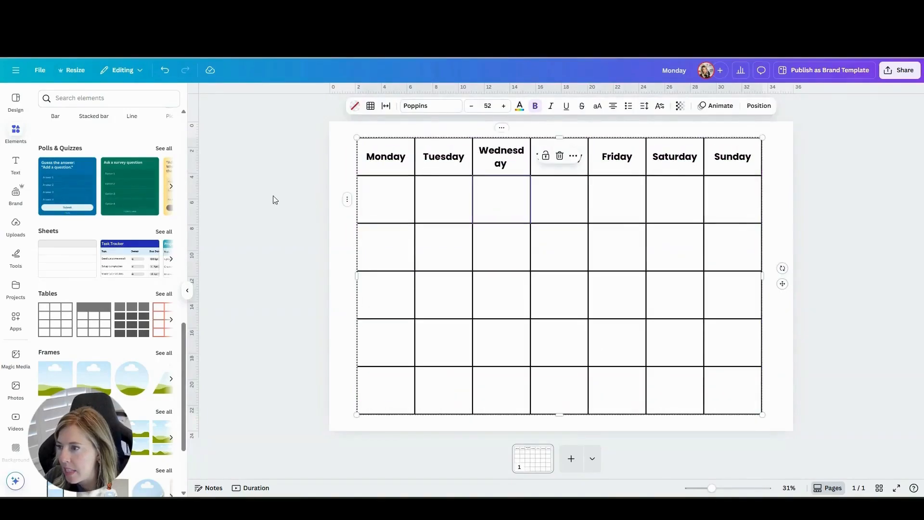
double_click(385, 156)
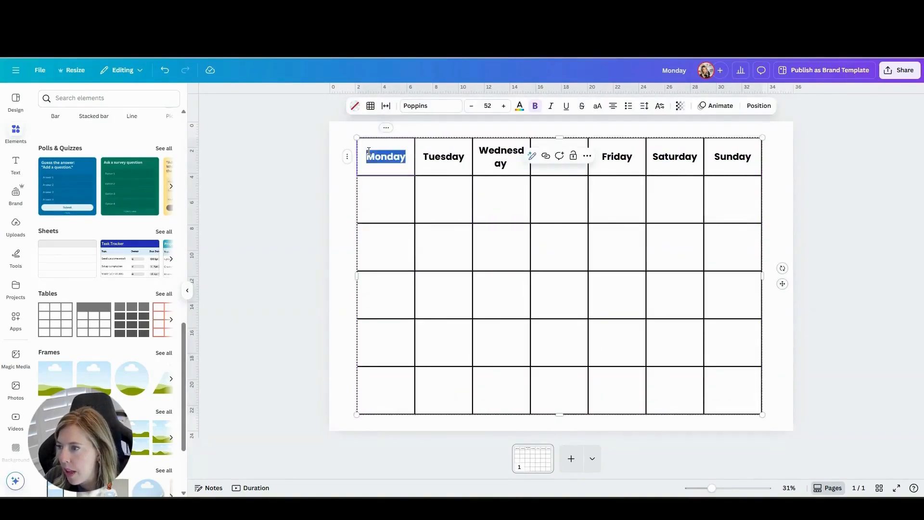
mouse_move(289, 207)
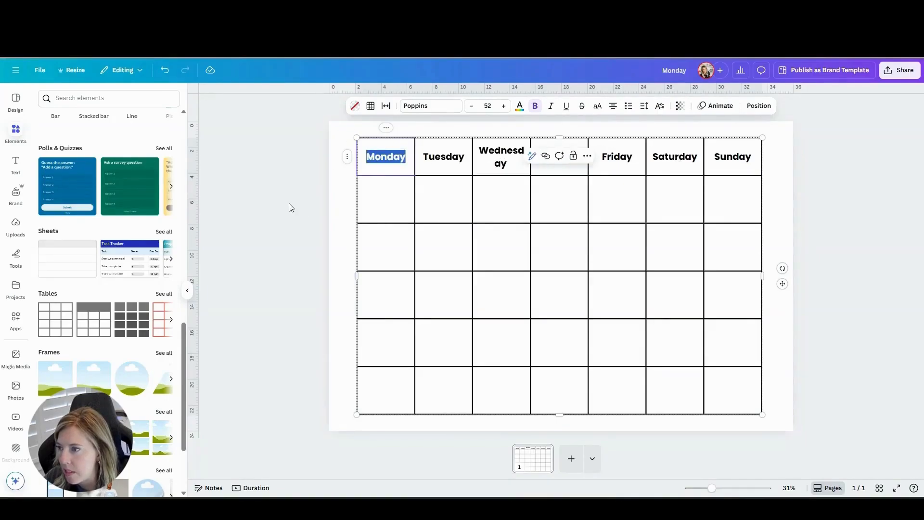
click(472, 105)
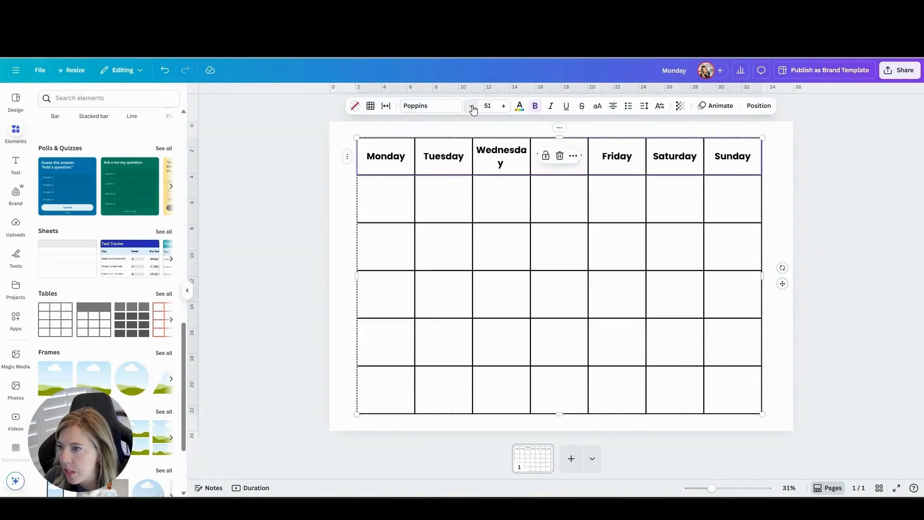
click(472, 106)
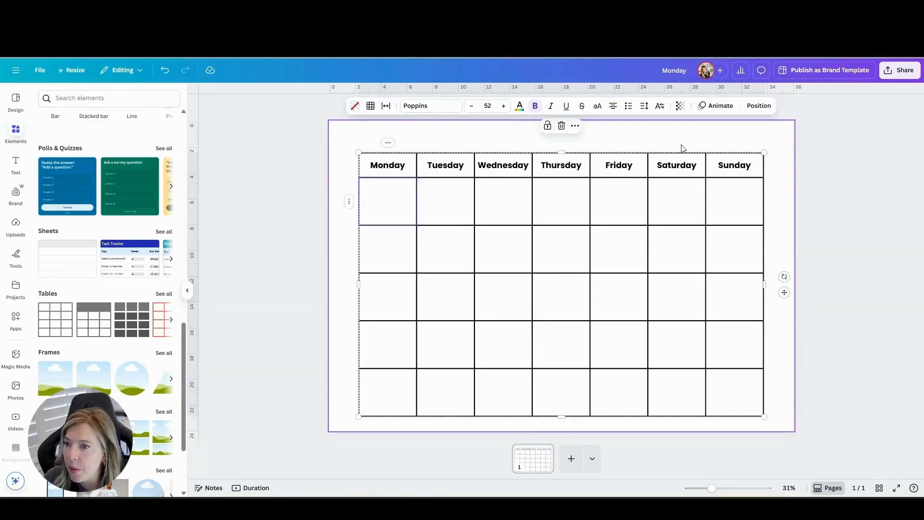
mouse_move(396, 112)
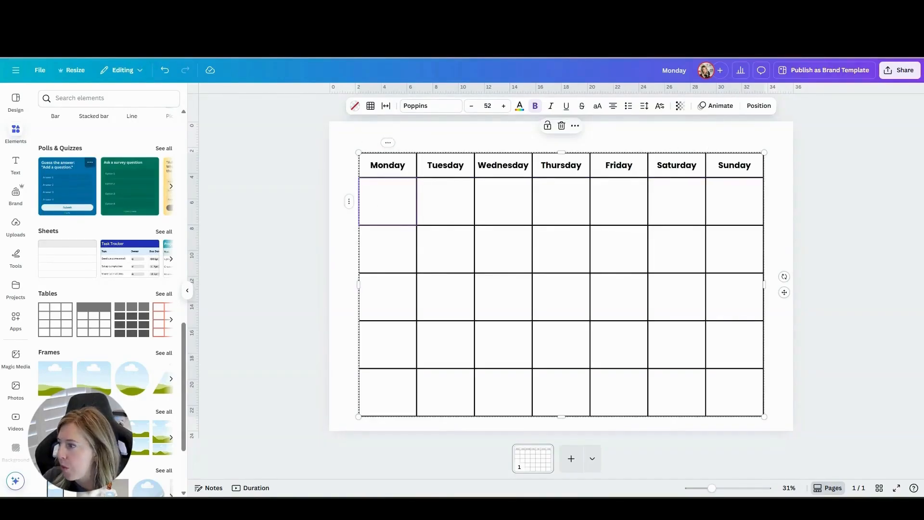
- Add a CLASSROOM CALENDAR title in the Blueberry font centred above the grid
click(16, 163)
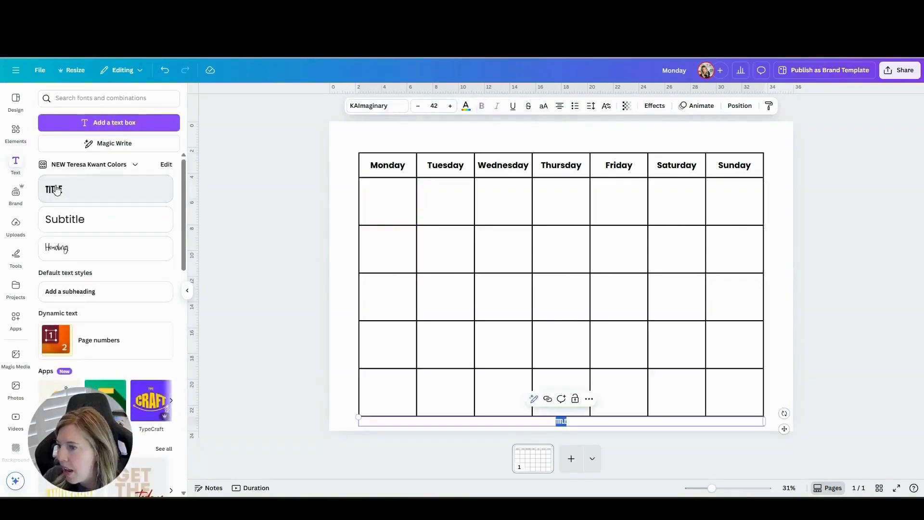
text(CLASSROOM)
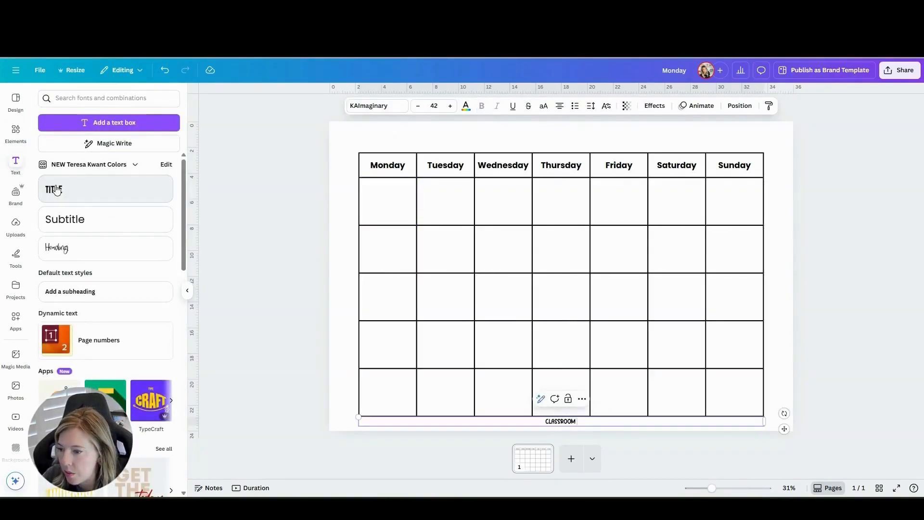
text(CALENDAR)
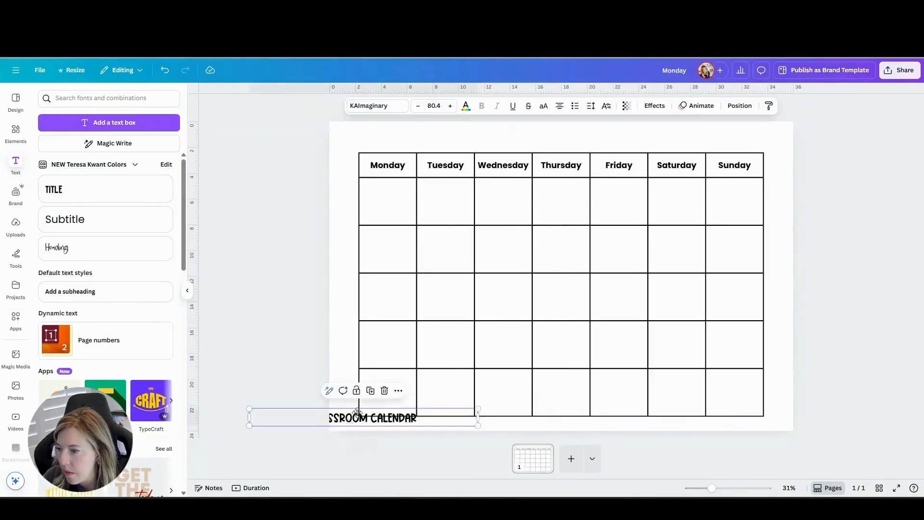
click(375, 106)
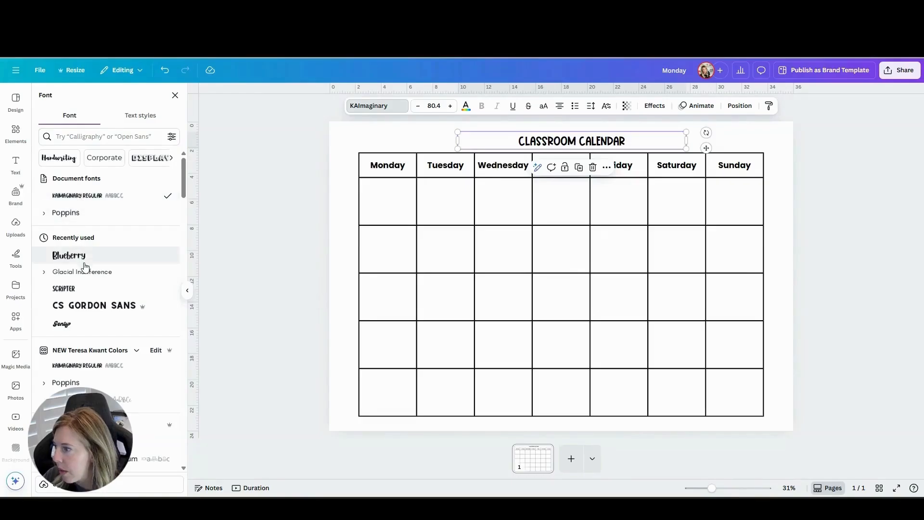
click(68, 255)
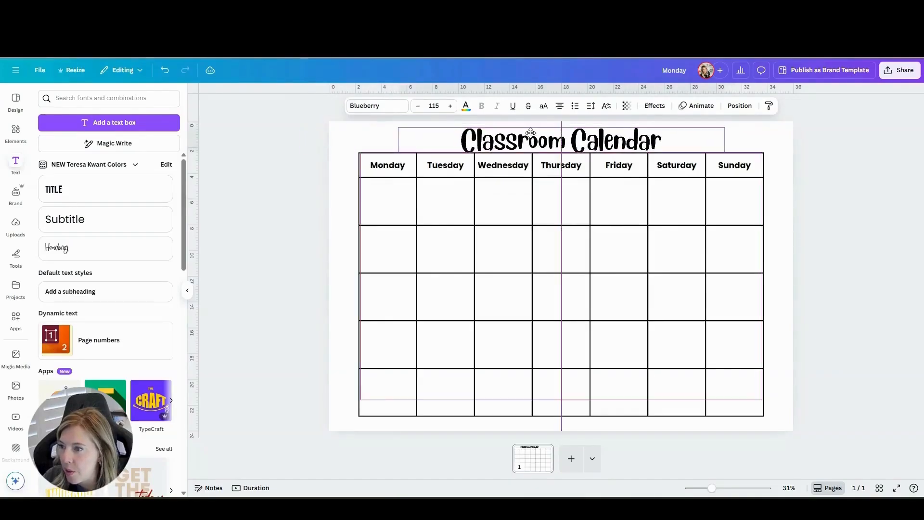
click(312, 185)
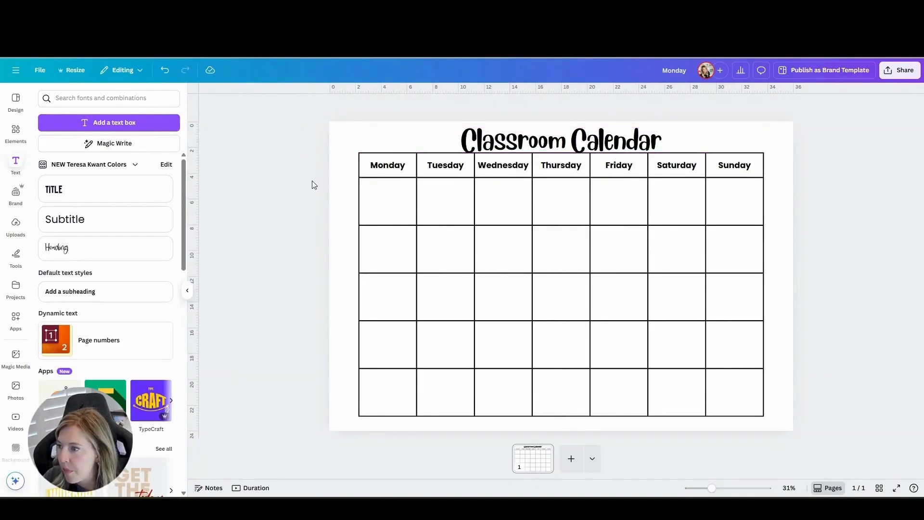
mouse_move(861, 217)
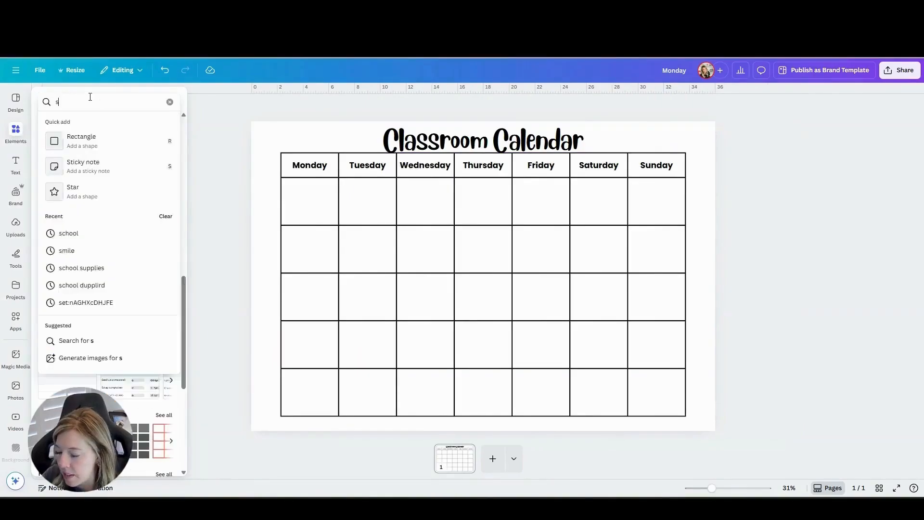
- Search Elements for 'school supplies' graphics and locate the chemistry flask illustration
text(school supploi)
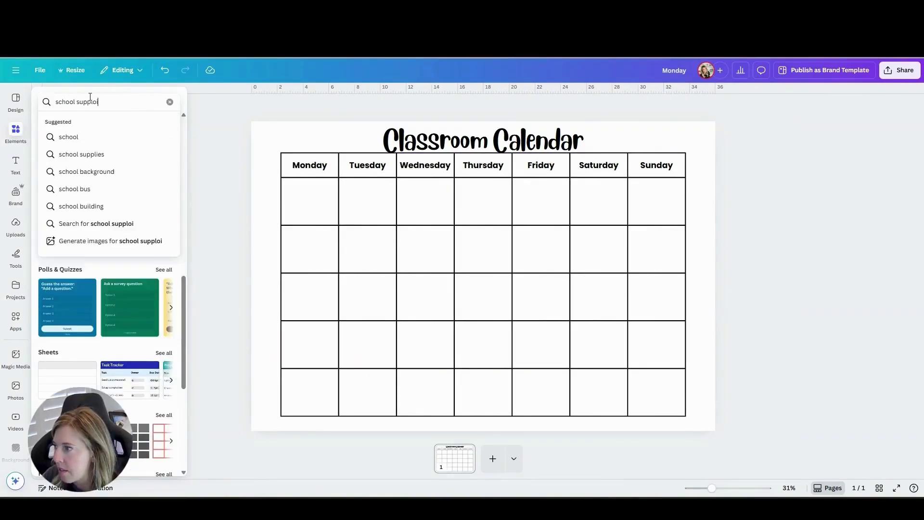
click(81, 154)
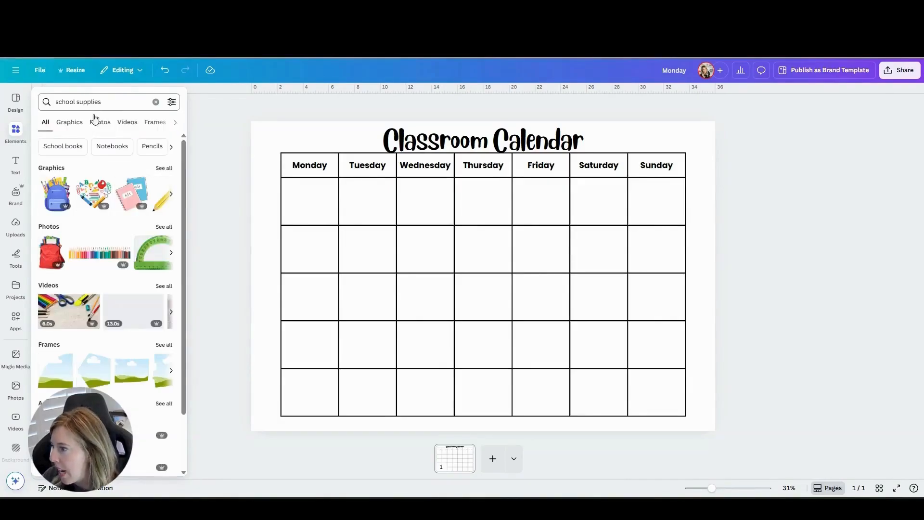
click(69, 122)
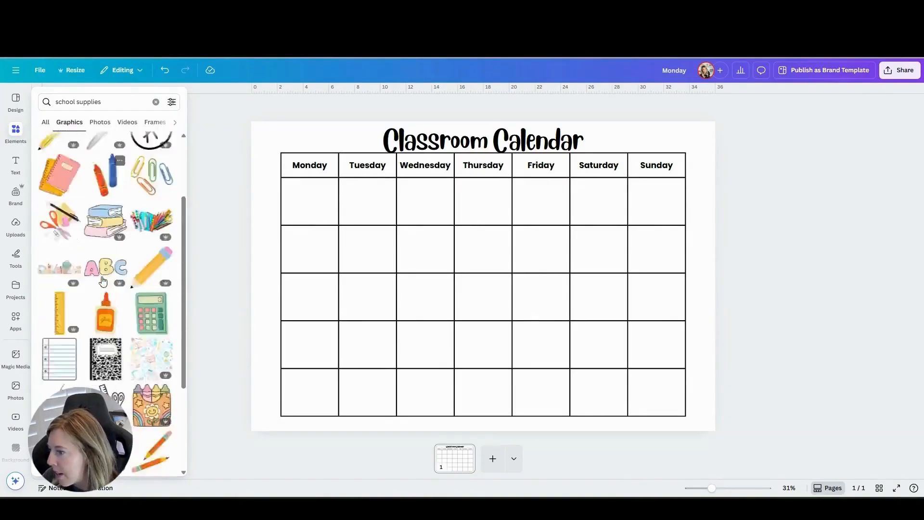
scroll(down, 3)
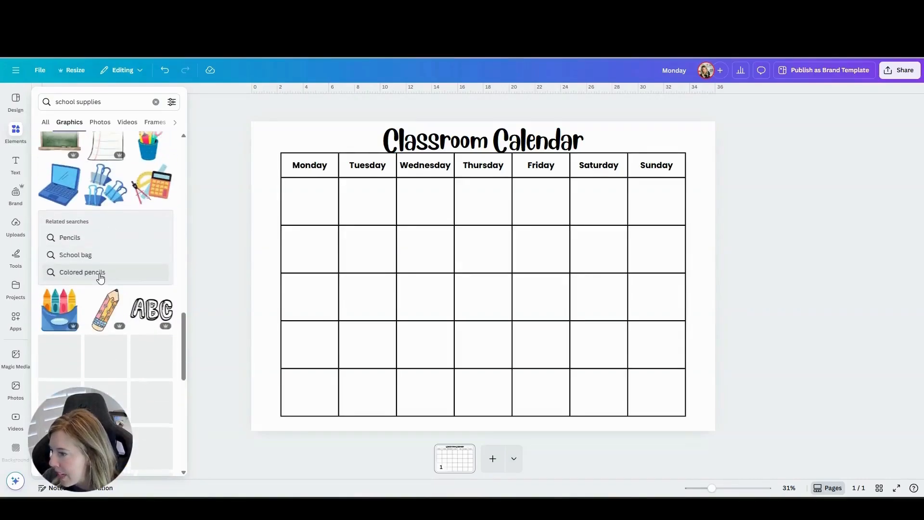
scroll(down, 3)
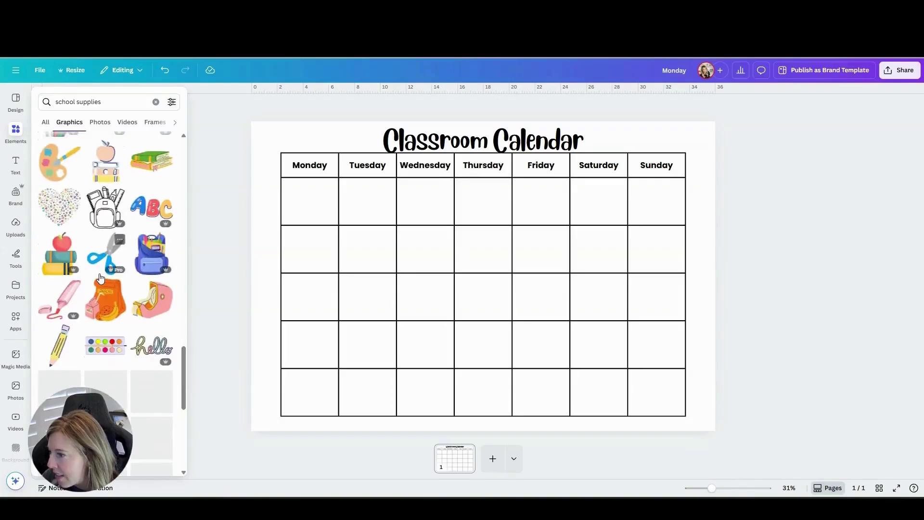
scroll(down, 3)
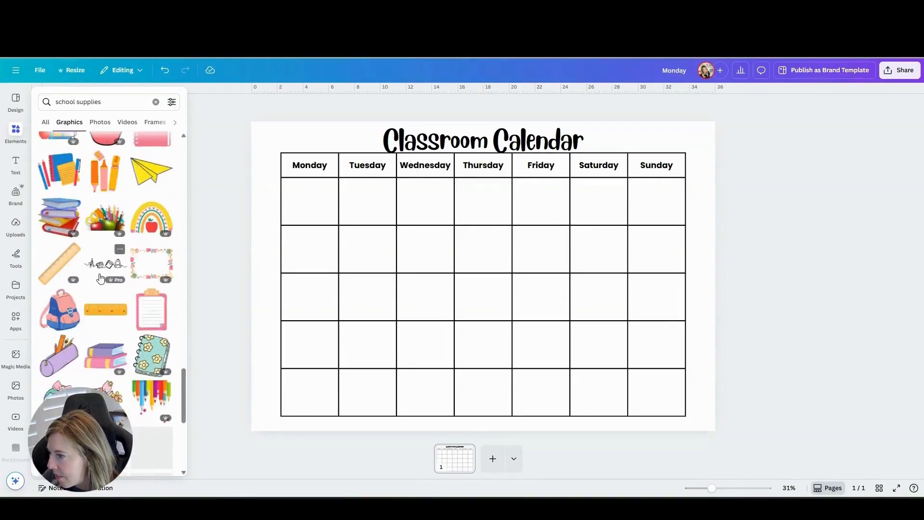
scroll(down, 3)
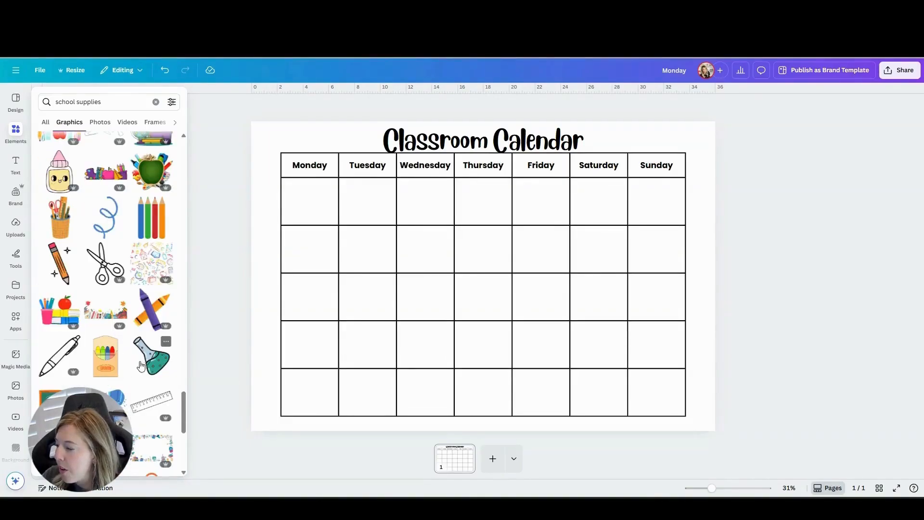
mouse_move(158, 356)
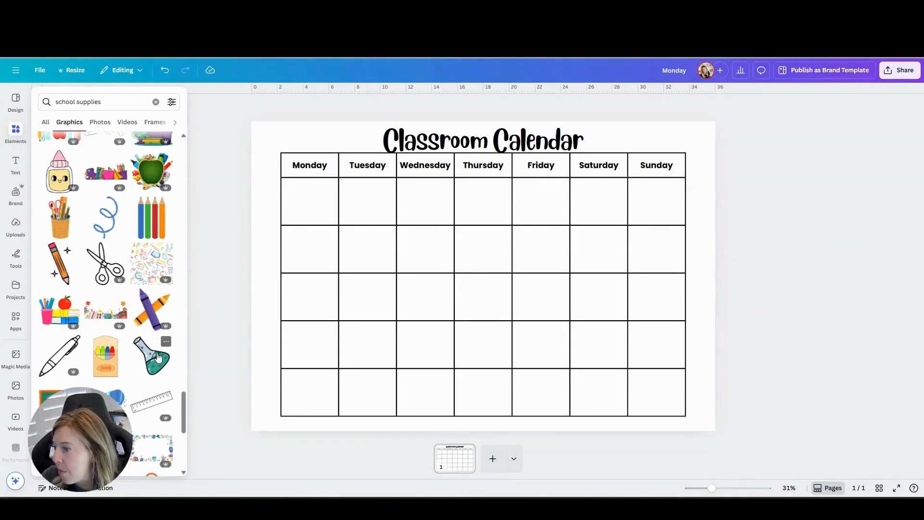
click(165, 342)
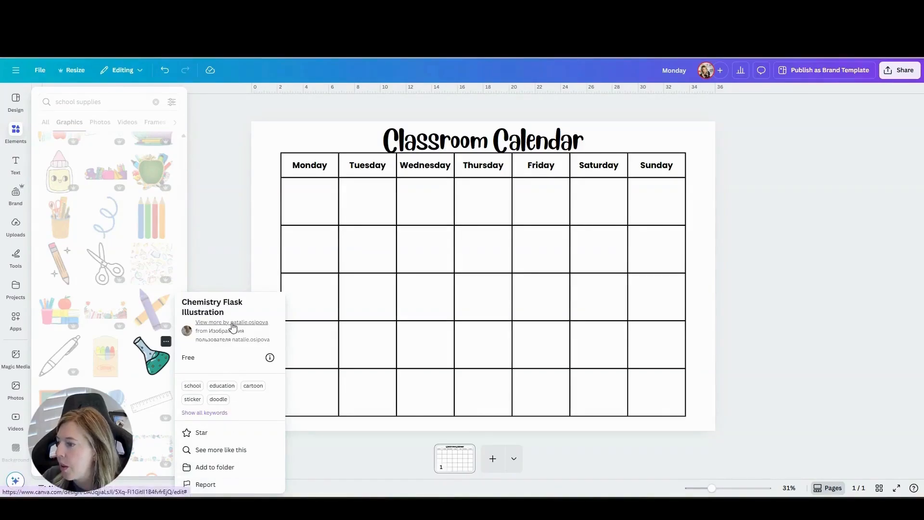
- Browse the flask illustrator's other elements filtered by 'school'
click(231, 322)
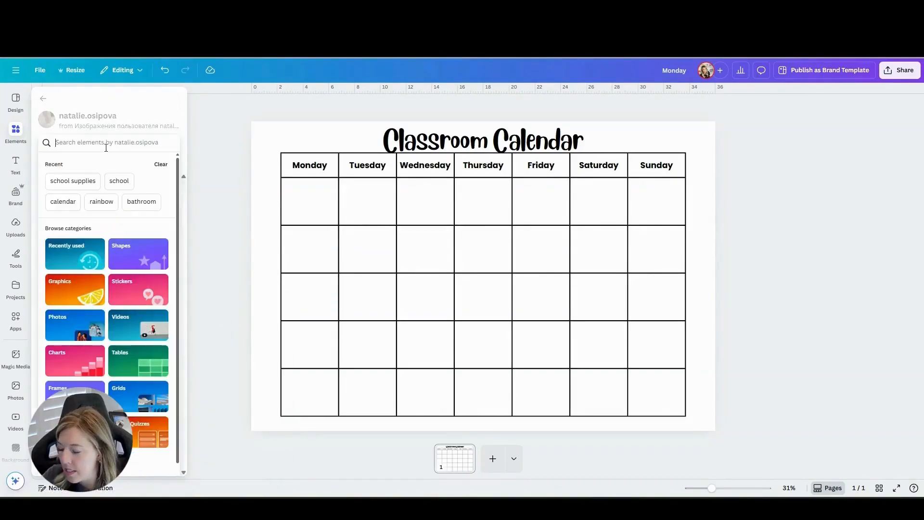
click(119, 181)
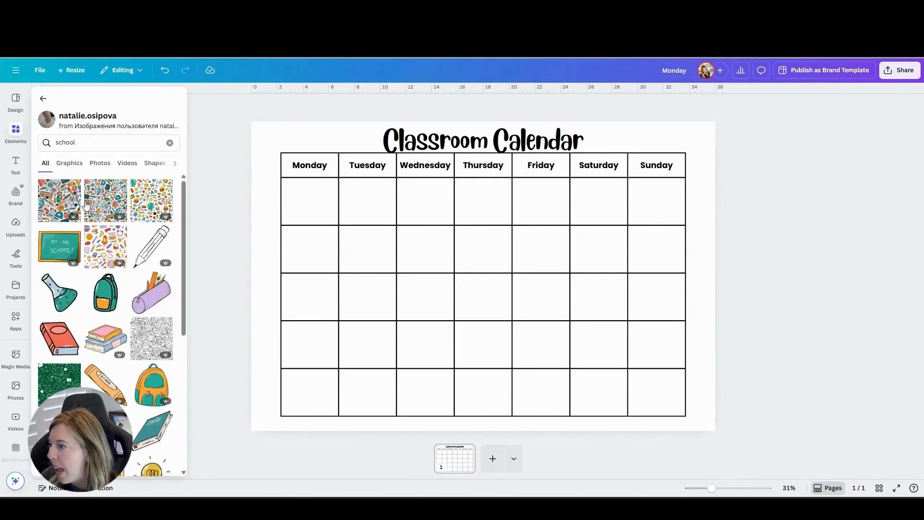
scroll(down, 3)
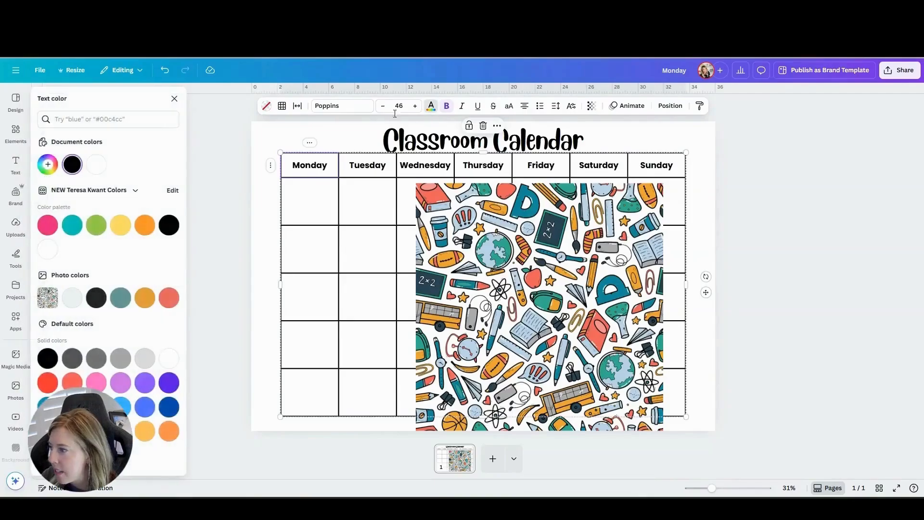
mouse_move(333, 266)
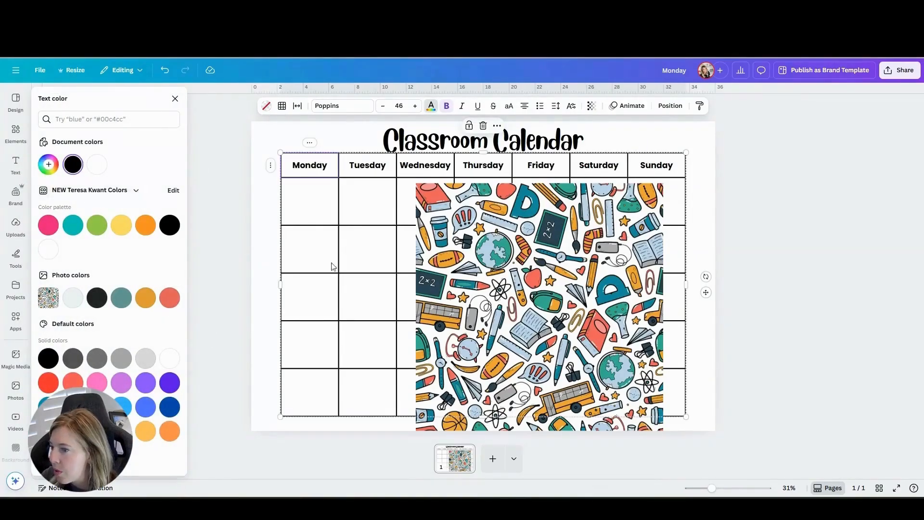
mouse_move(170, 297)
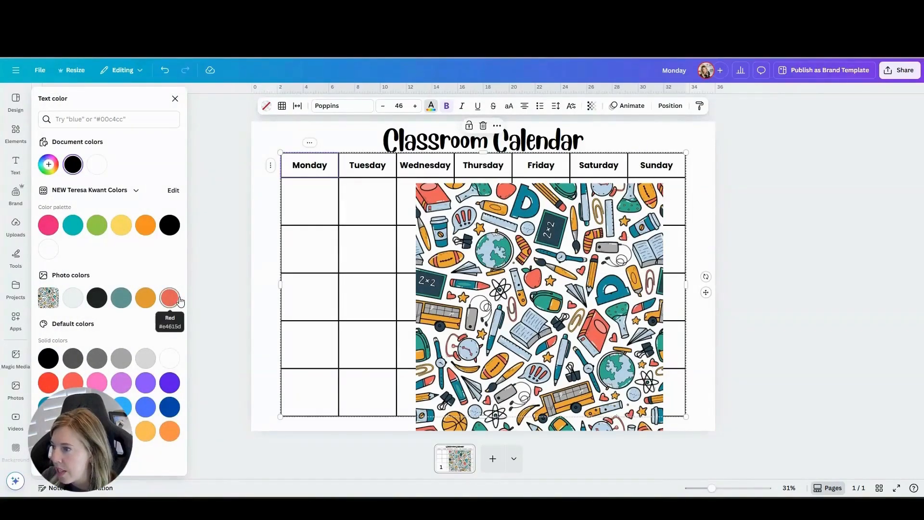
- Fill the weekday header cells with red and other colours from the pattern's photo swatches
click(169, 298)
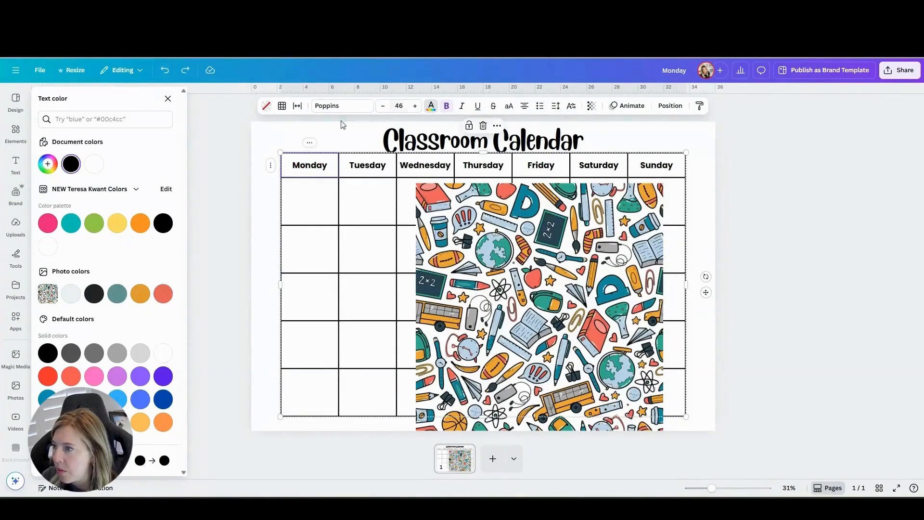
click(163, 295)
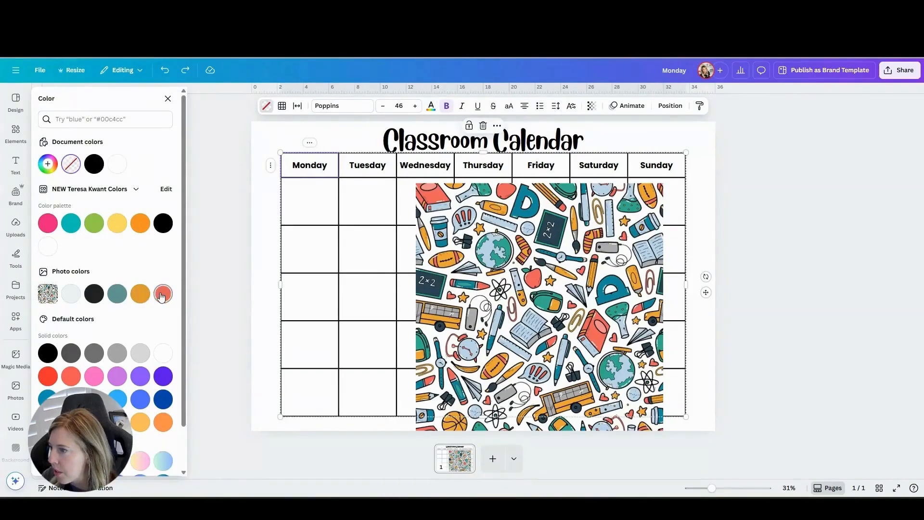
click(163, 294)
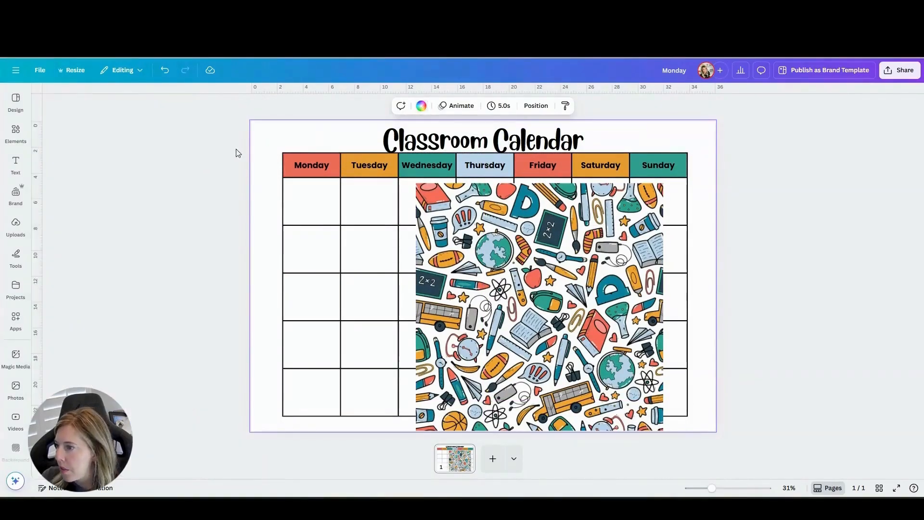
- Tint the page background a pale blue-grey using a custom colour
click(421, 106)
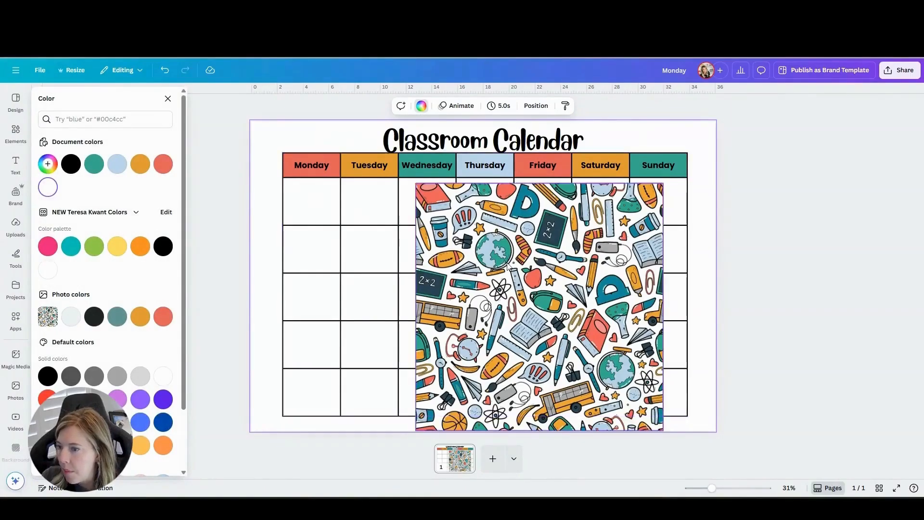
click(48, 164)
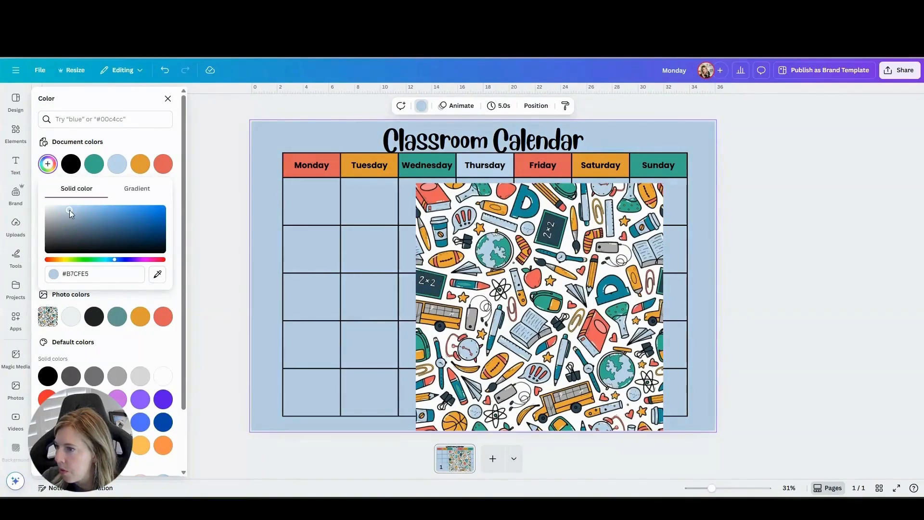
drag(69, 211, 56, 206)
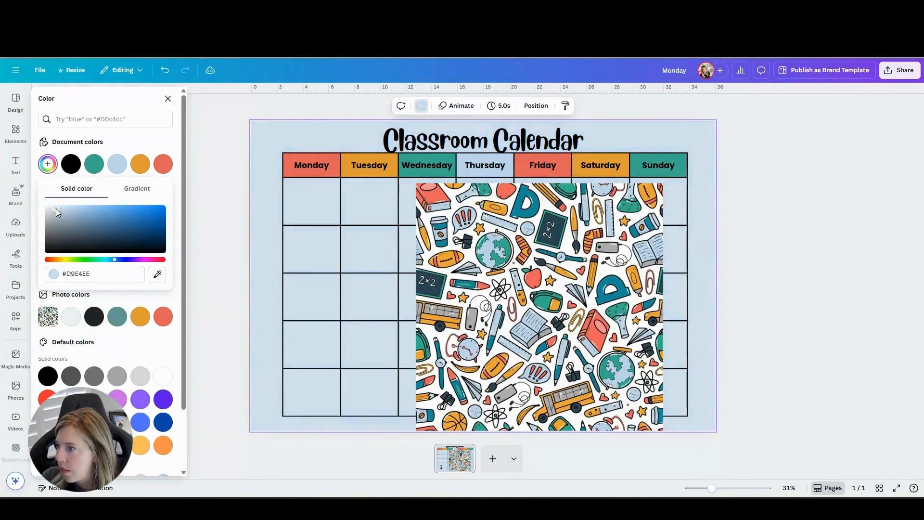
drag(55, 211, 52, 208)
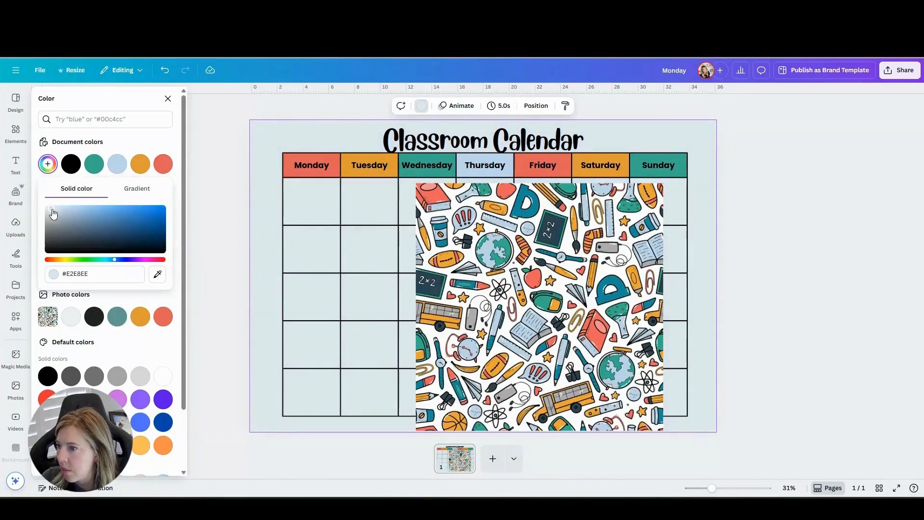
click(16, 132)
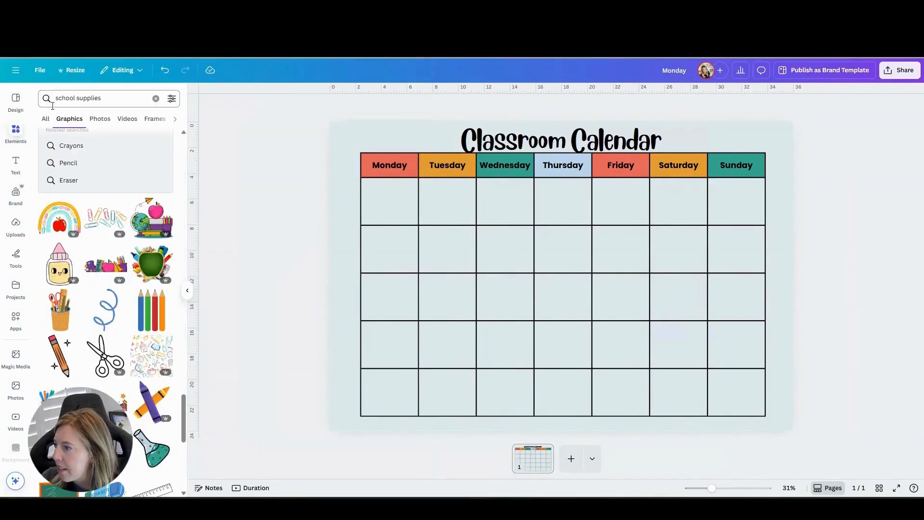
- Give the Thursday header cell a light blue fill
click(156, 98)
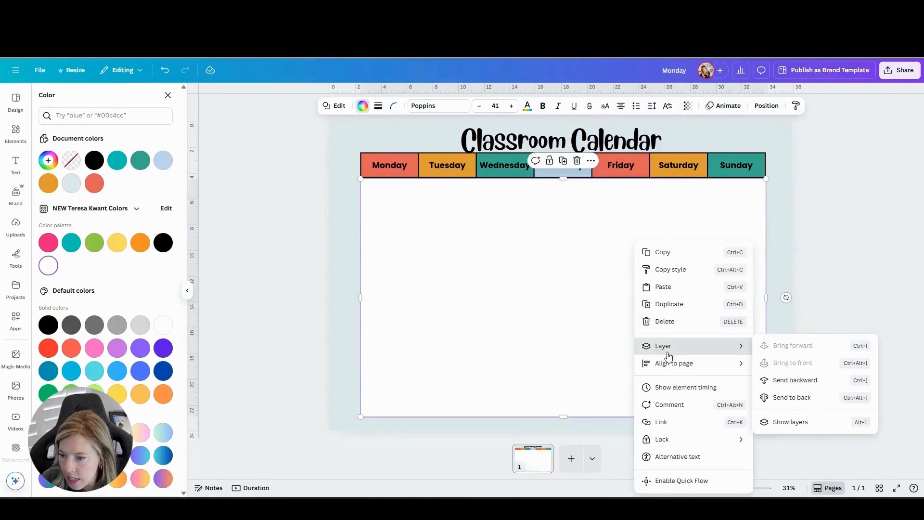
click(15, 133)
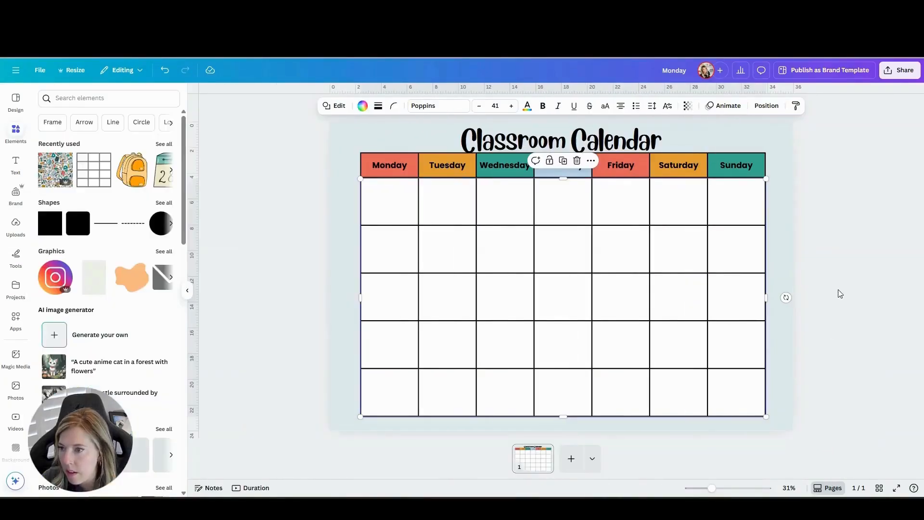
click(561, 141)
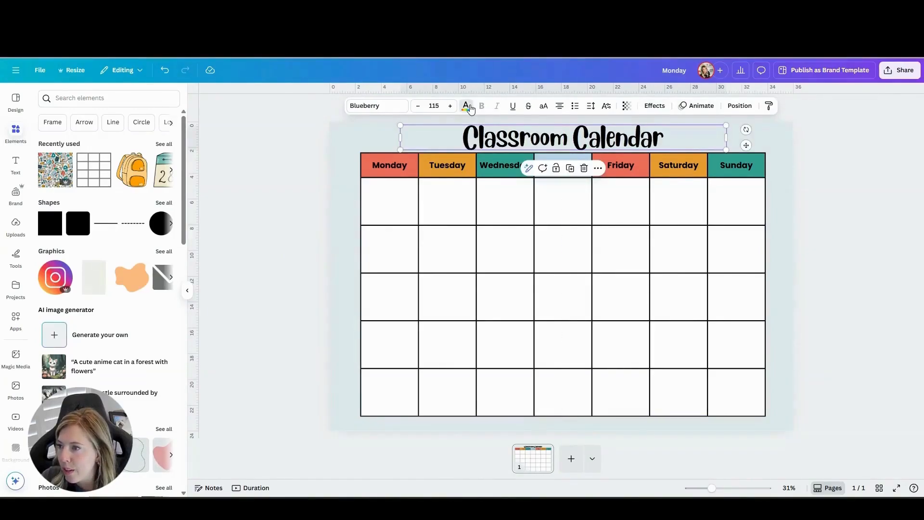
- Recolor the Classroom Calendar title to a dark teal sampled from the school supplies pattern
click(465, 106)
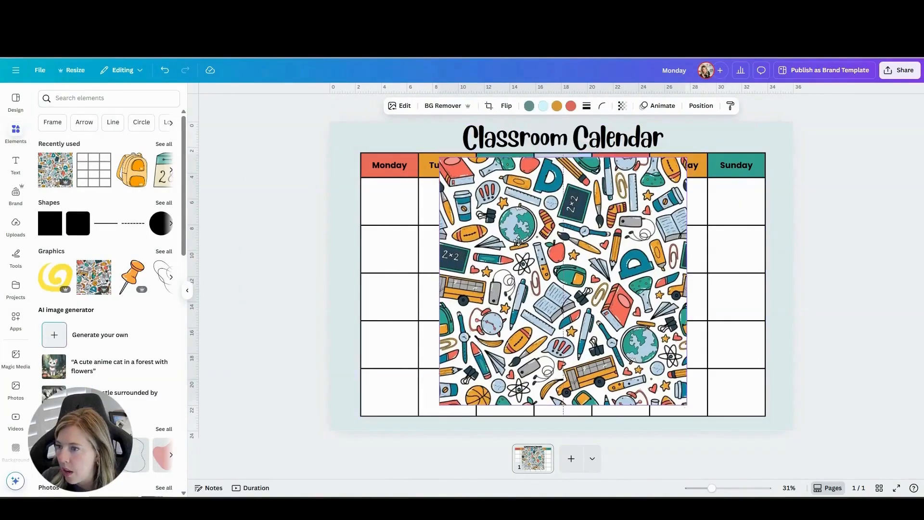
click(561, 138)
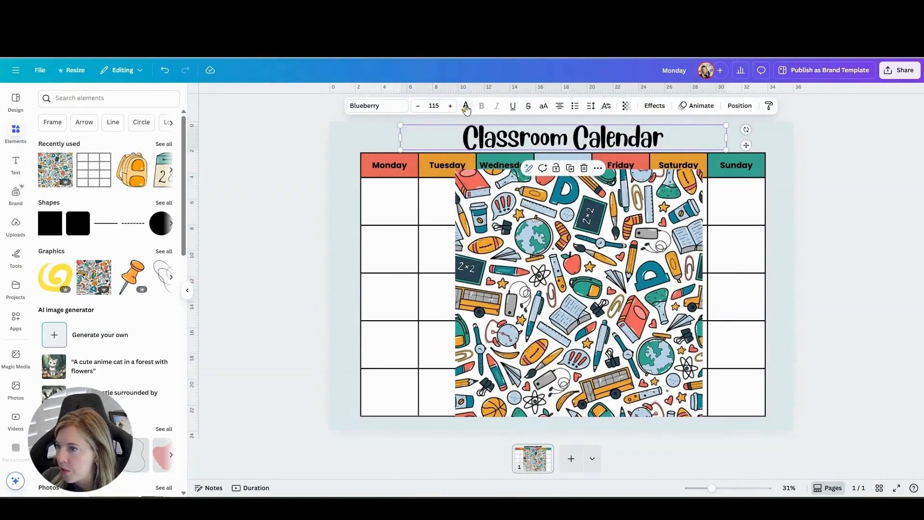
click(466, 106)
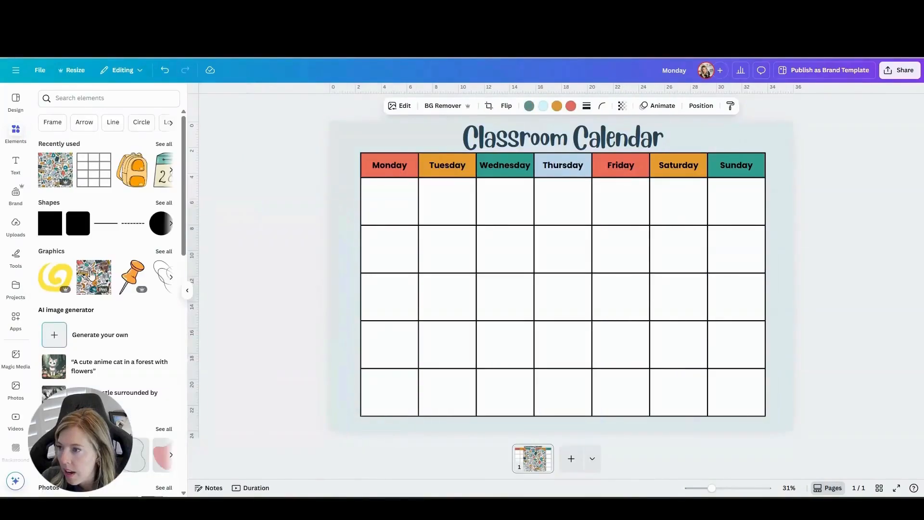
mouse_move(55, 170)
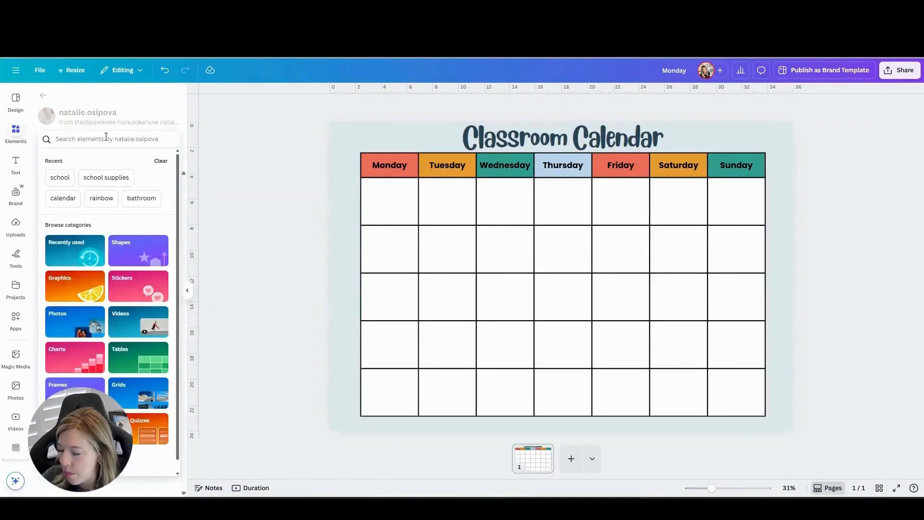
- Find school supplies graphics in Elements and add a pencil illustration to the bottom edge
text(school supplies)
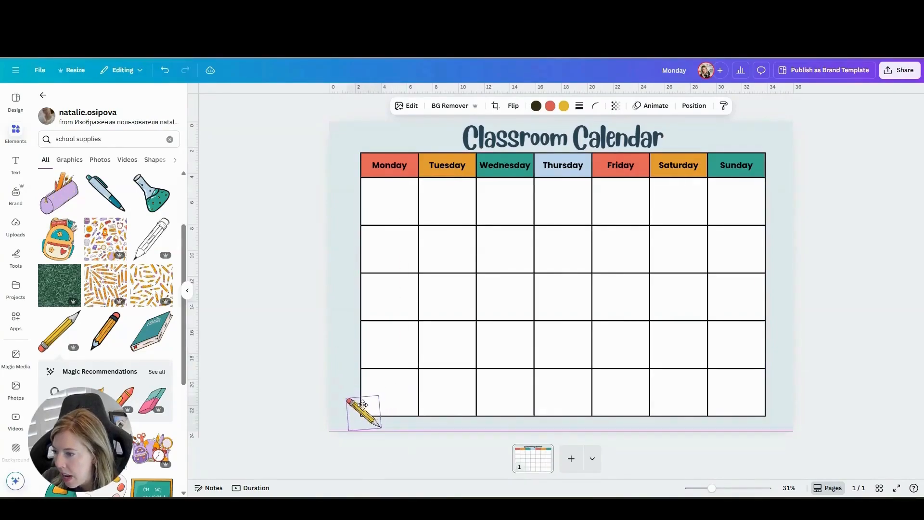
click(364, 411)
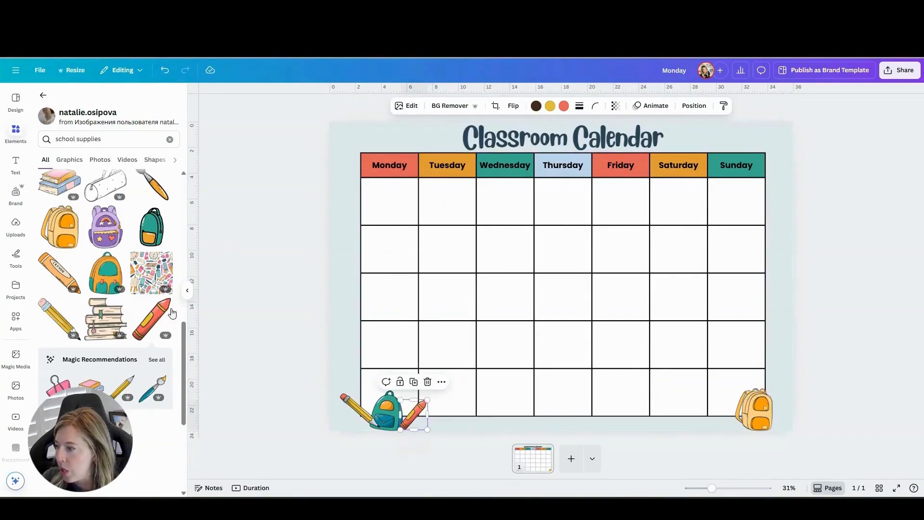
scroll(down, 3)
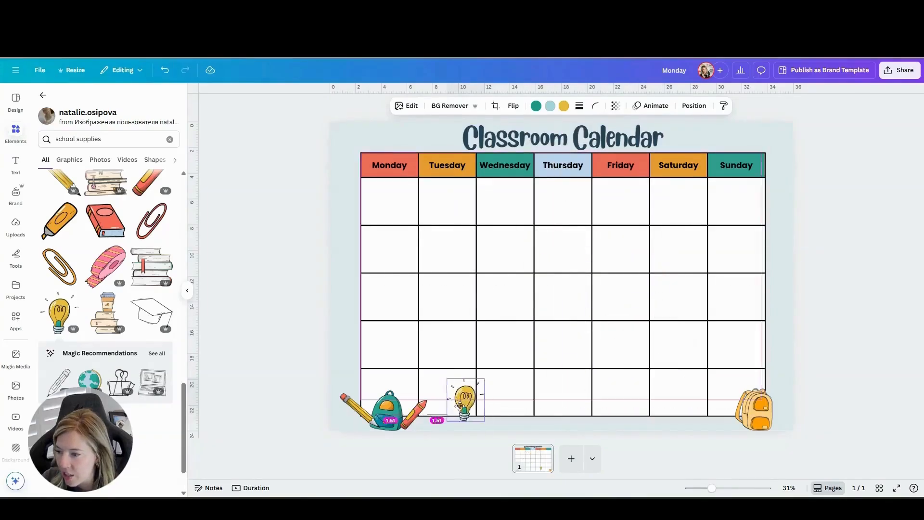
- Send the lightbulb graphic backward so it tucks behind the neighbouring illustrations
right_click(466, 400)
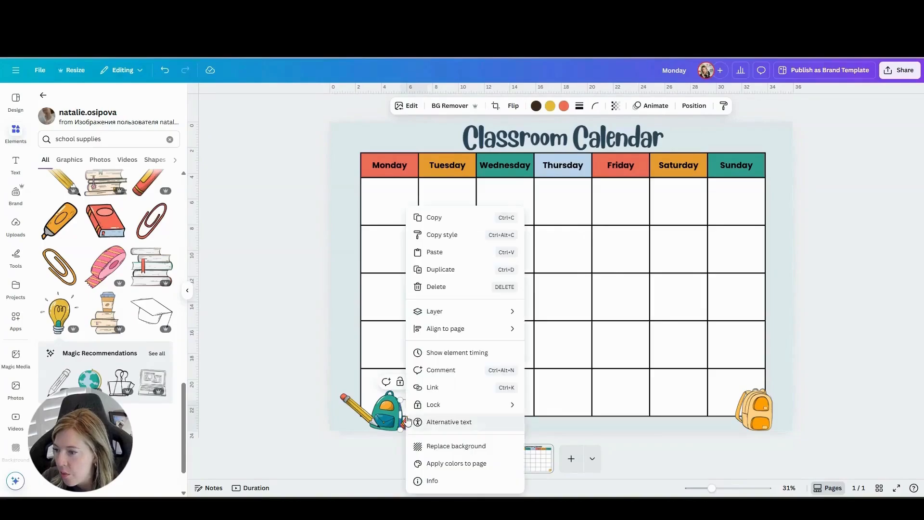
click(434, 311)
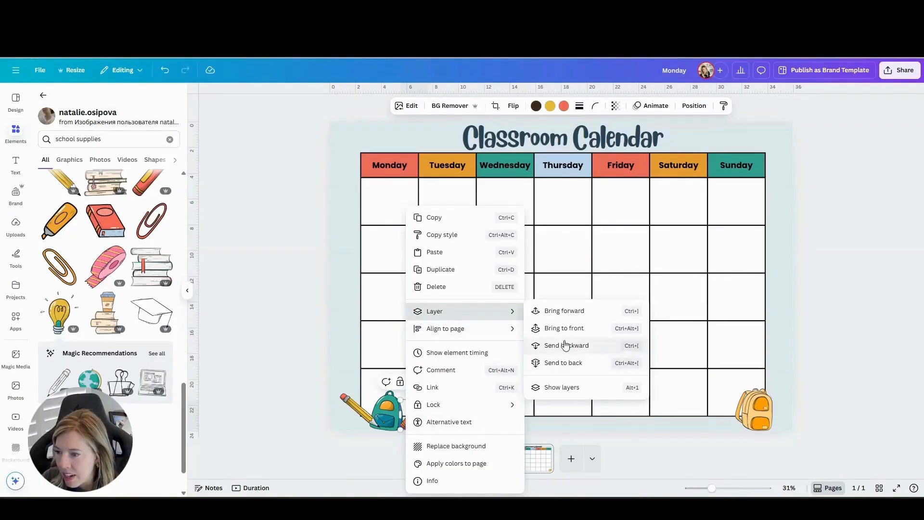
click(565, 345)
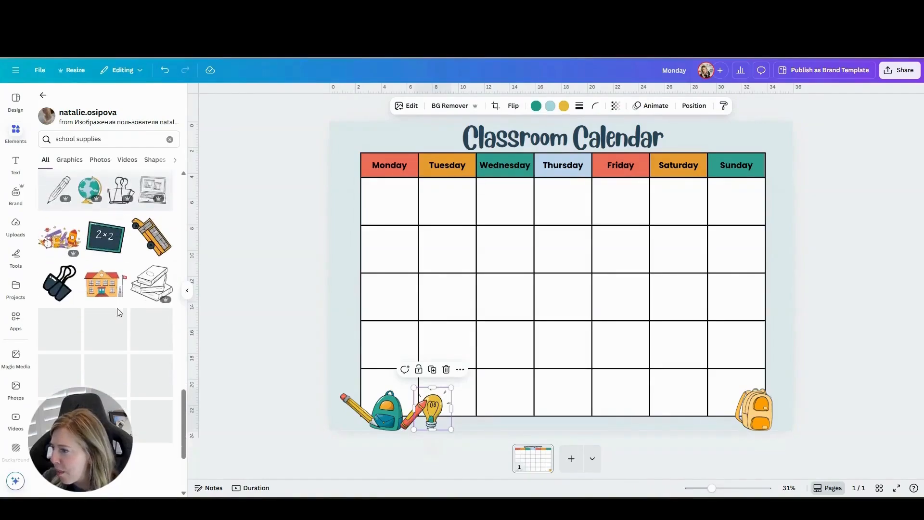
scroll(down, 3)
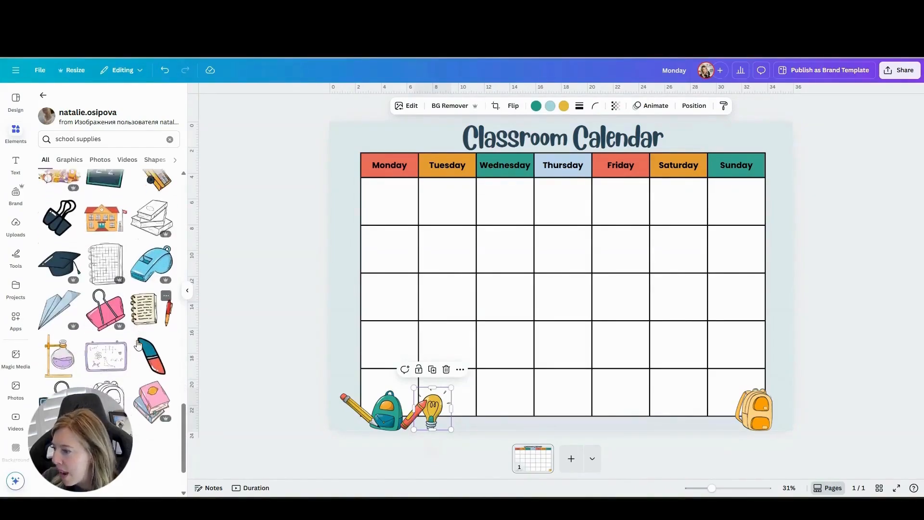
scroll(down, 3)
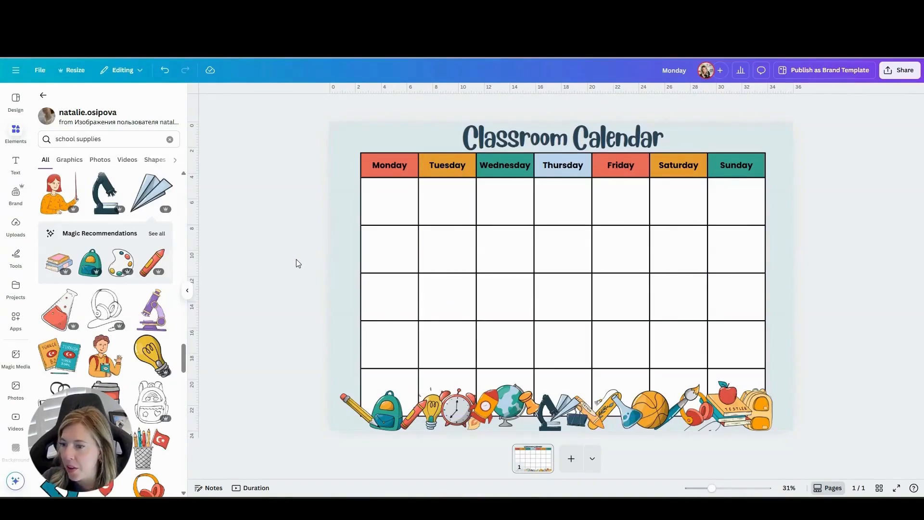
mouse_move(316, 246)
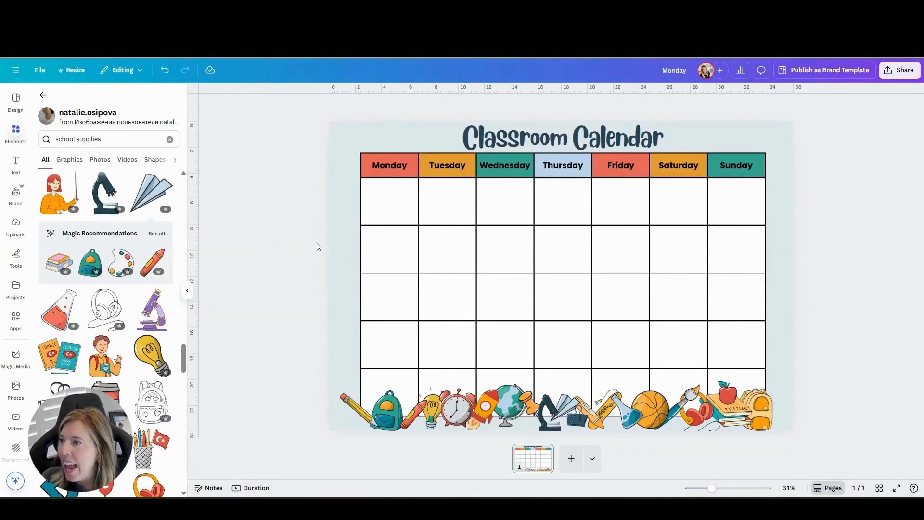
mouse_move(329, 148)
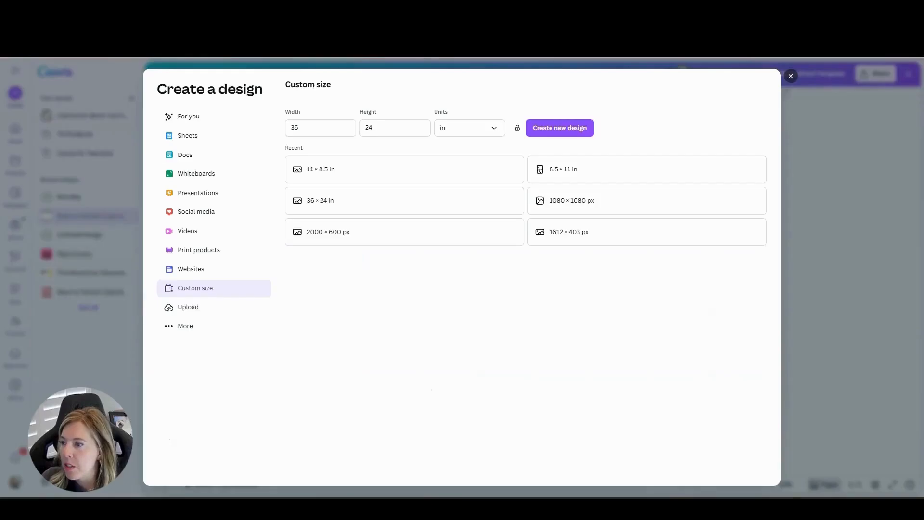
- From the retro calendar, view the rocket graphic's collection to find the matching card set
click(558, 128)
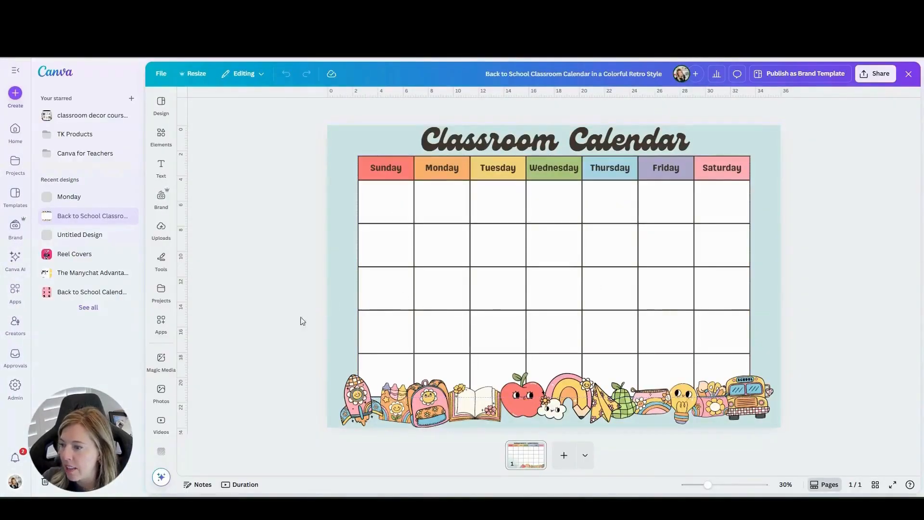
click(353, 397)
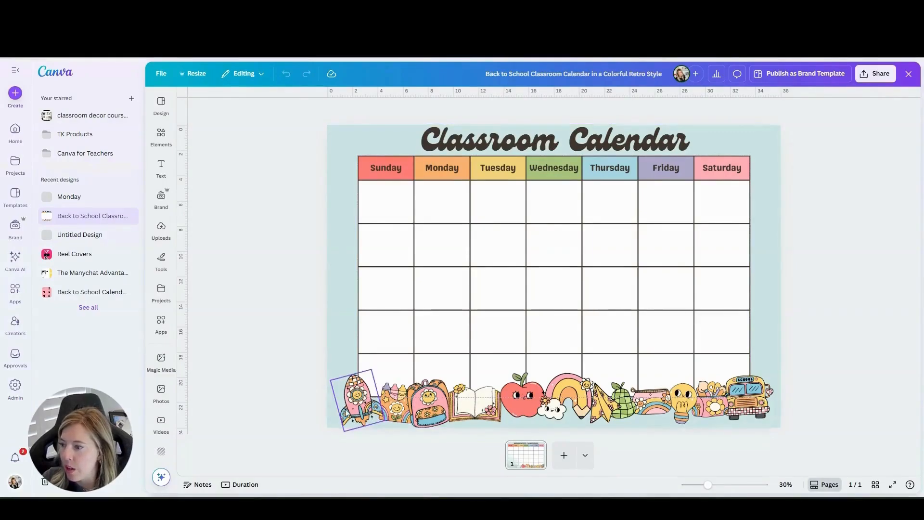
right_click(352, 395)
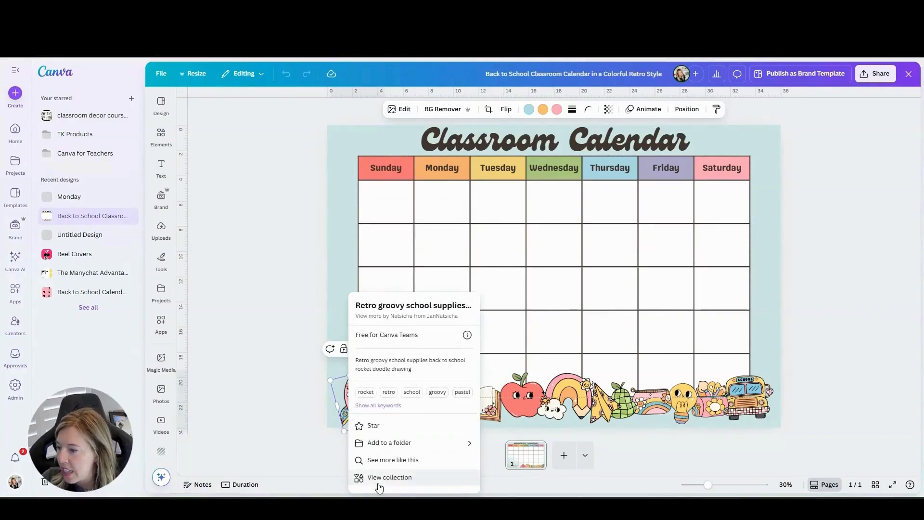
click(389, 477)
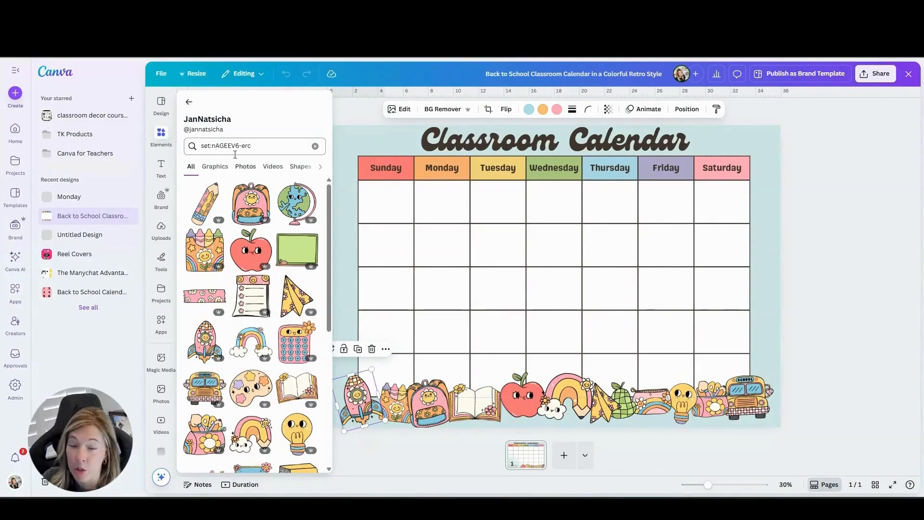
- Browse the Calendar Cards design through its number, holiday and month name pages
click(189, 101)
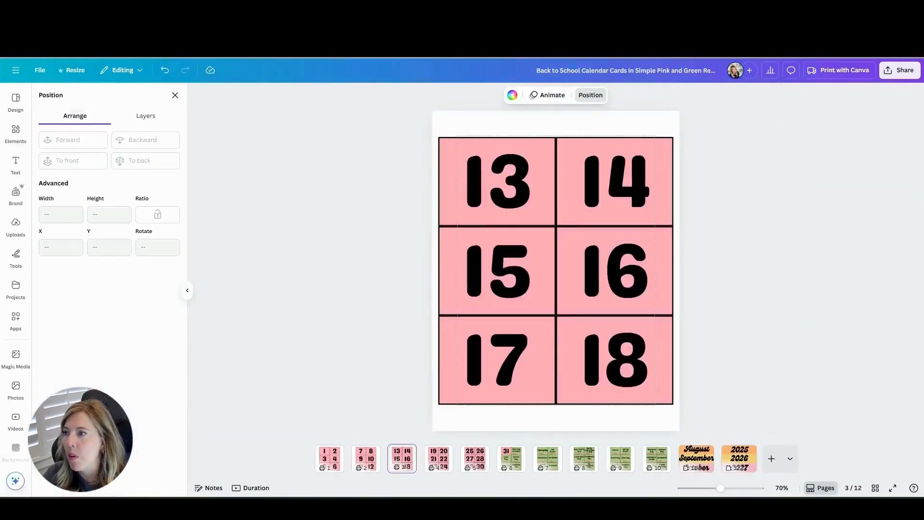
click(93, 254)
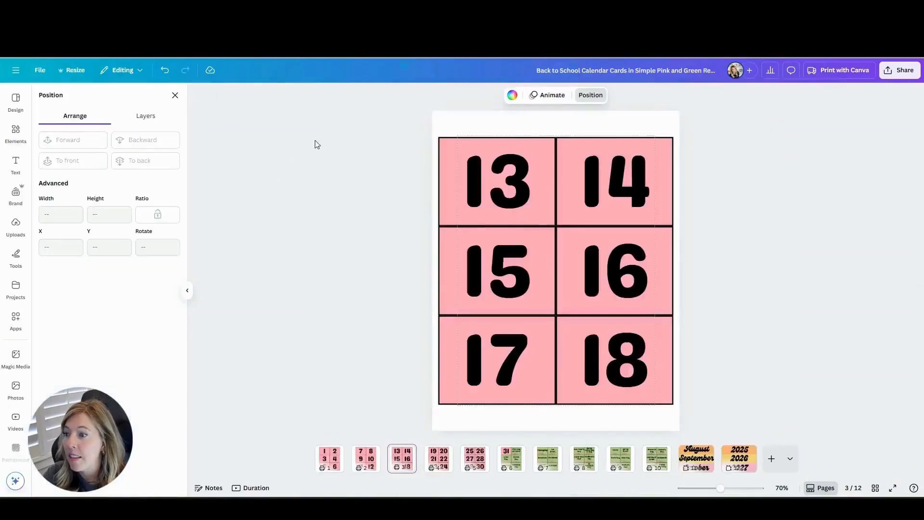
click(510, 459)
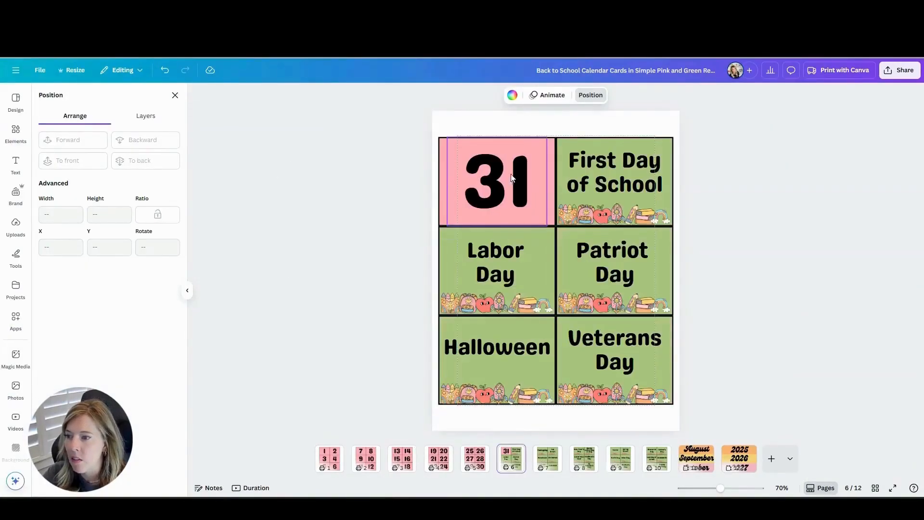
click(695, 459)
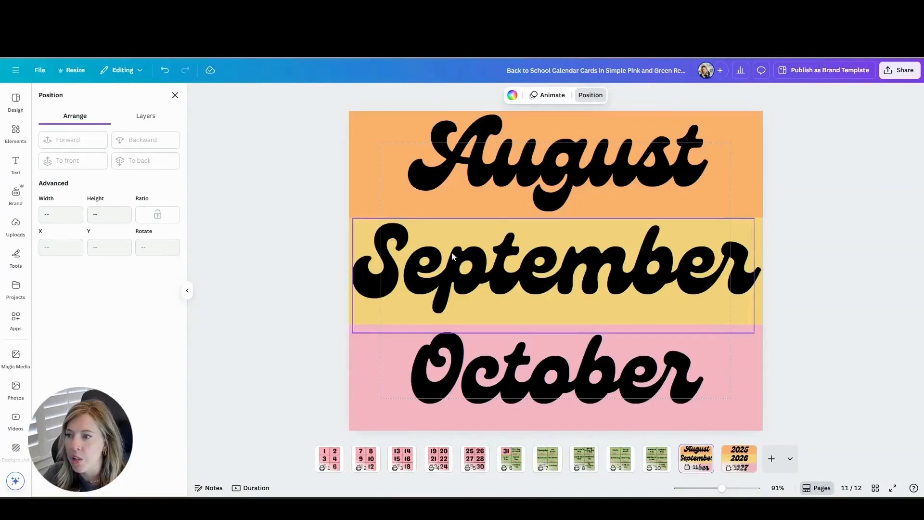
click(738, 458)
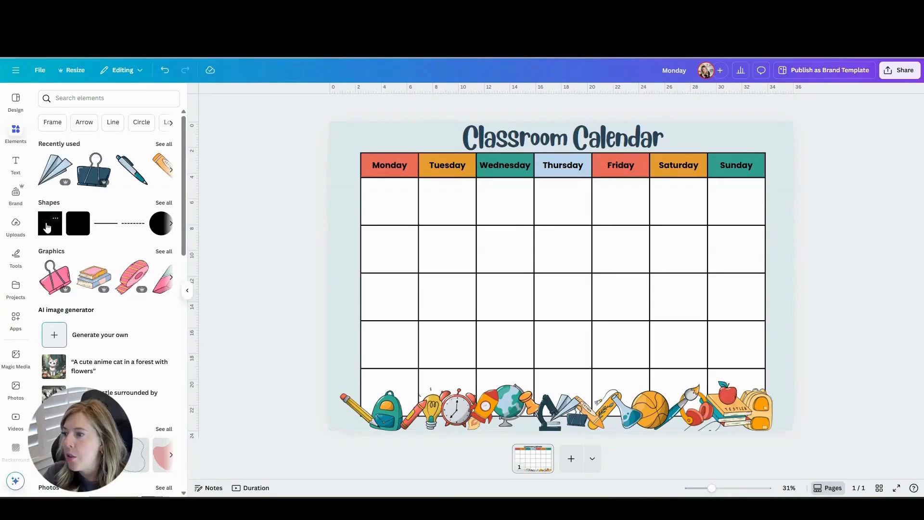
- Add a teal square shape and place it in the calendar's first Monday cell
click(560, 277)
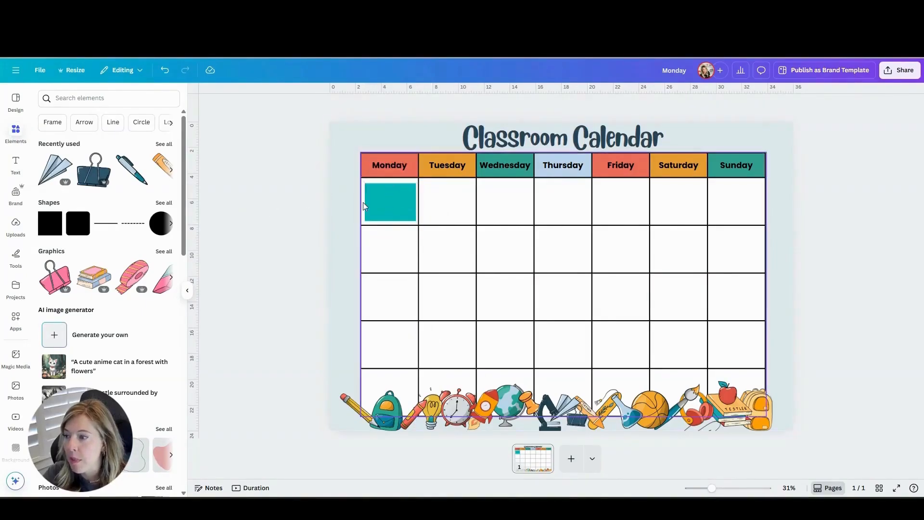
click(389, 201)
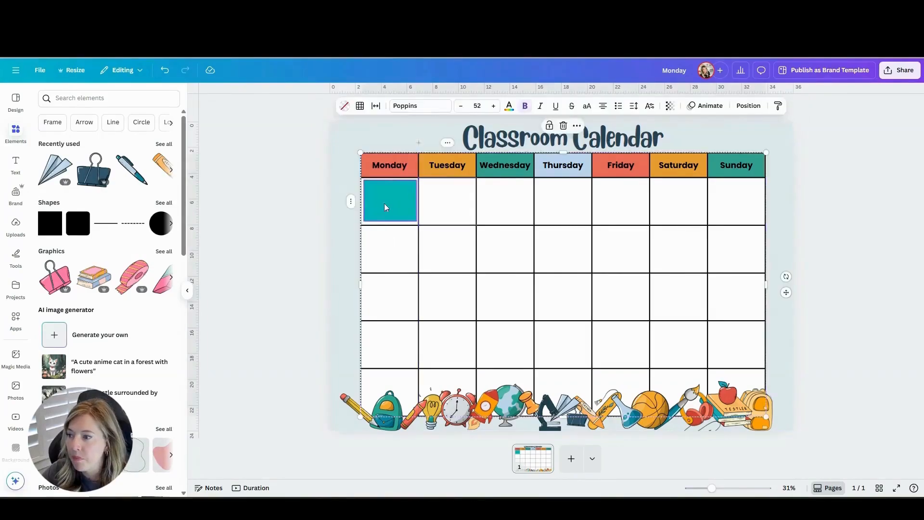
click(389, 200)
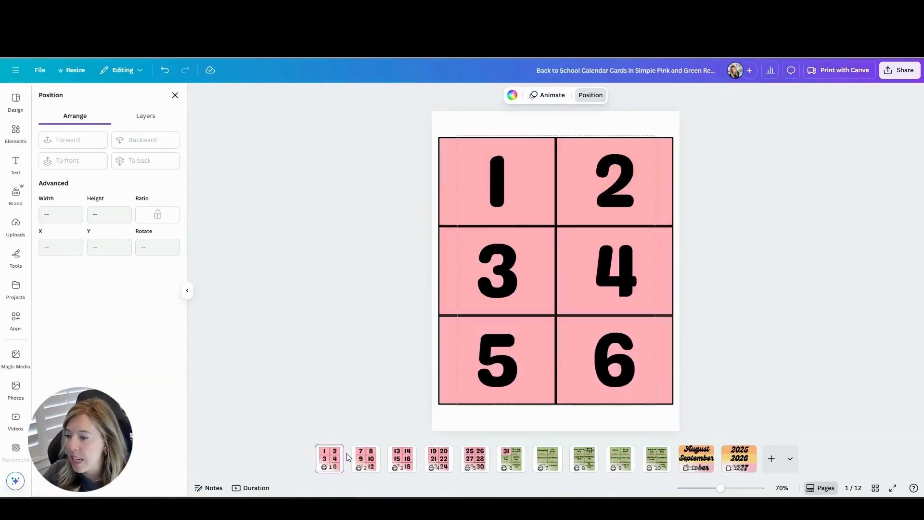
- Lower the outline thickness of the teal card boxes on page 2
click(770, 459)
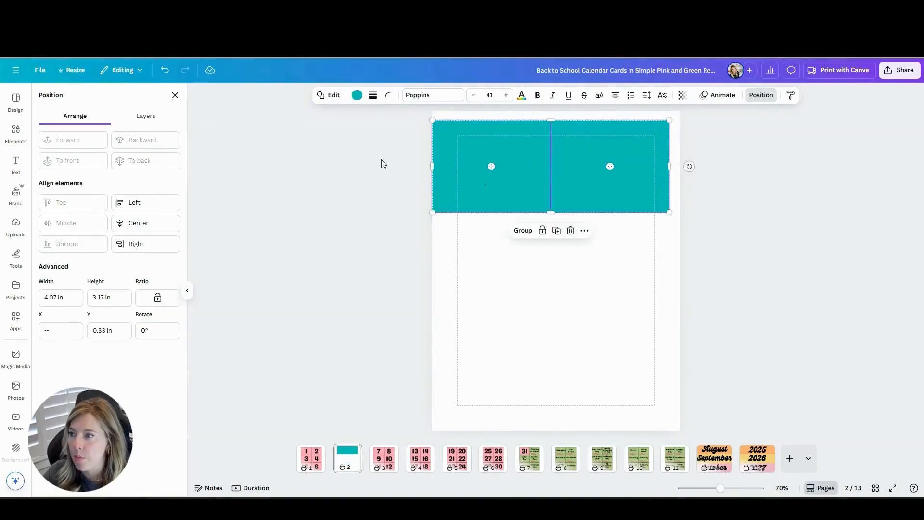
click(381, 95)
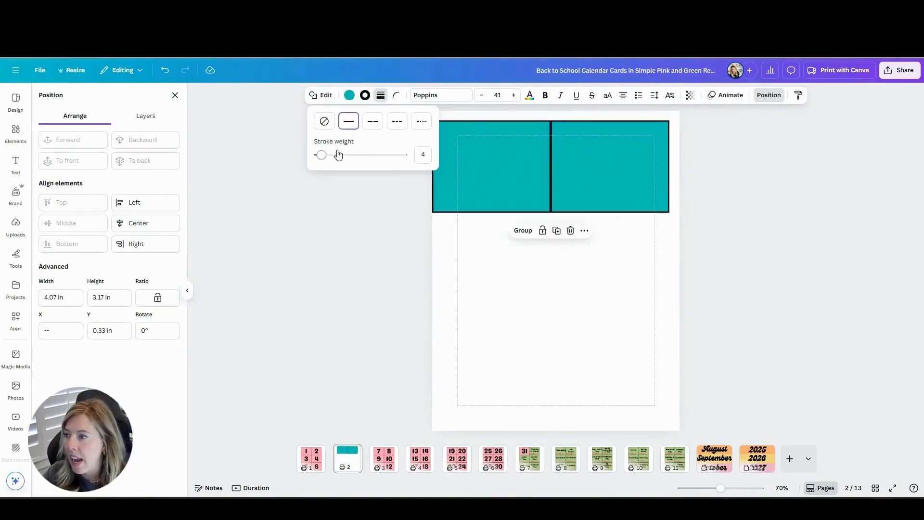
click(15, 163)
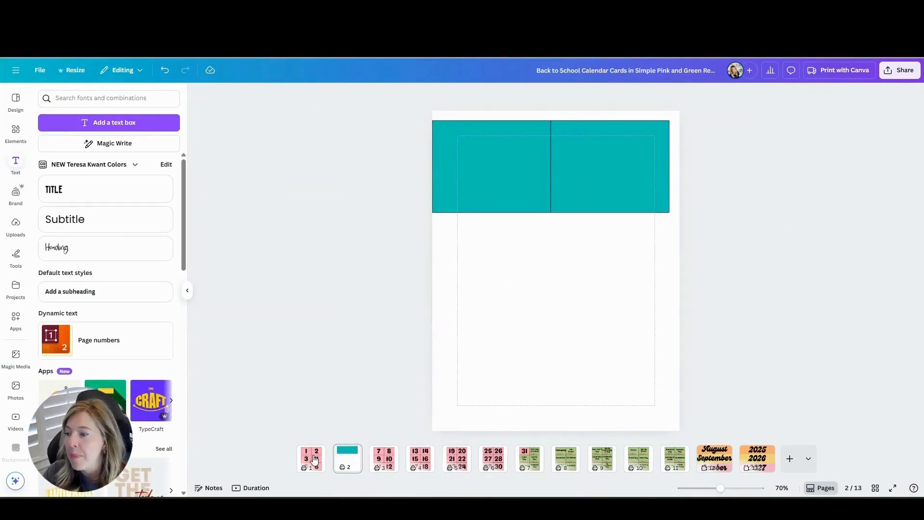
- Compare the Position size of the pink number cards on page 1 with the teal boxes on page 2
click(93, 253)
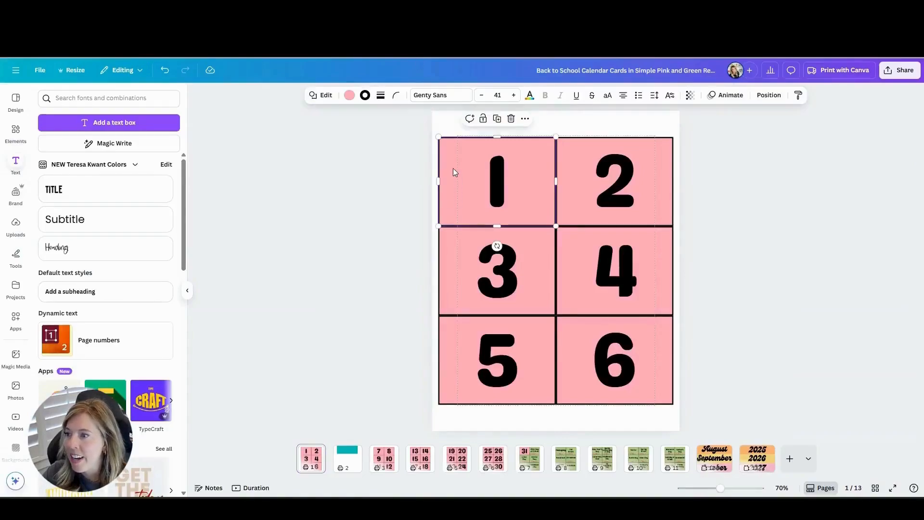
mouse_move(769, 96)
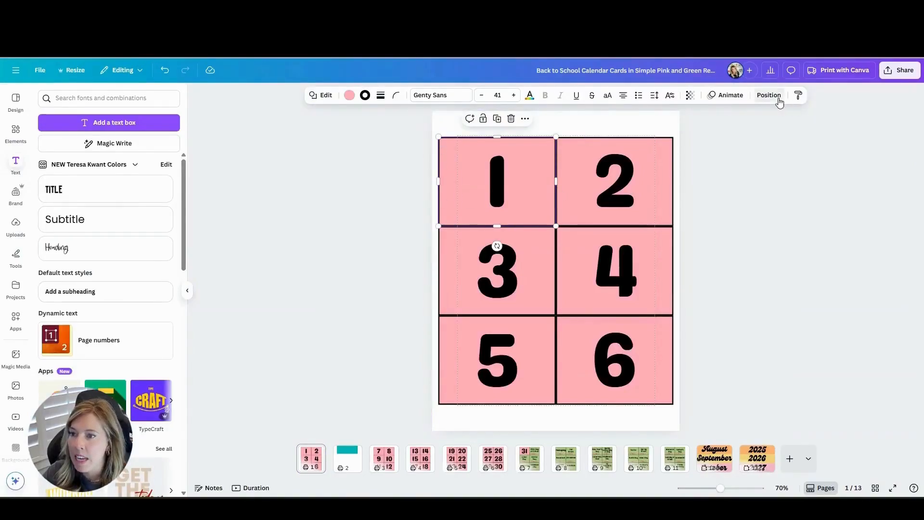
click(769, 96)
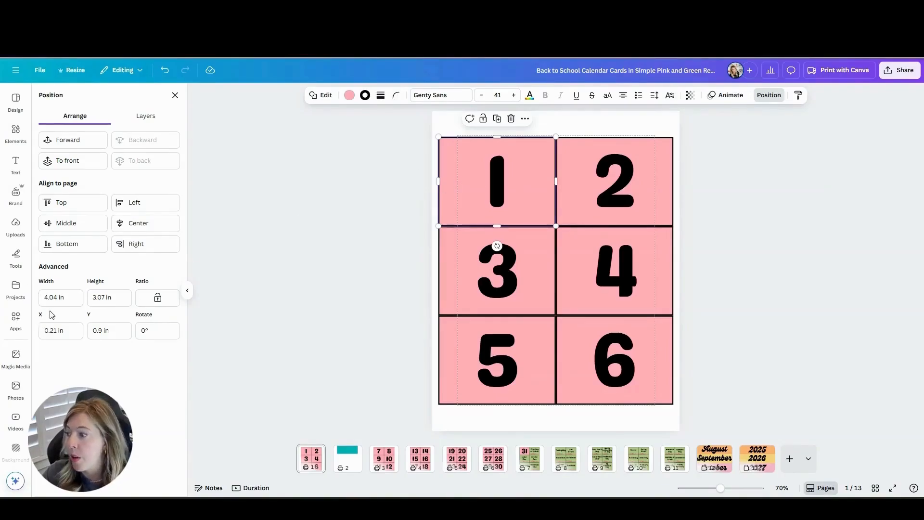
mouse_move(90, 312)
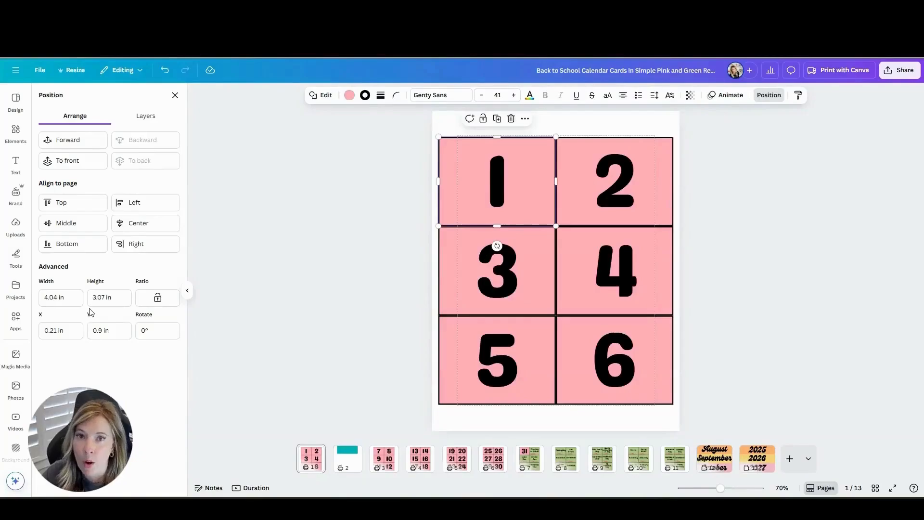
mouse_move(348, 477)
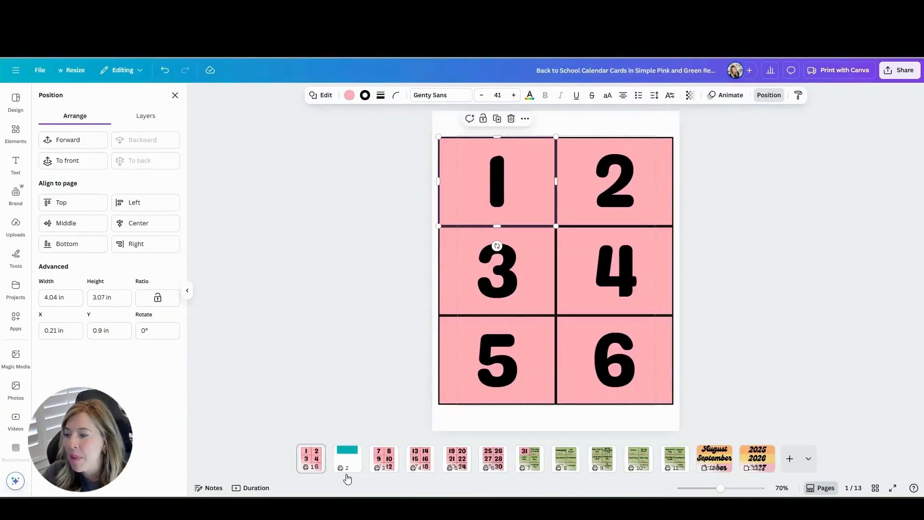
click(348, 458)
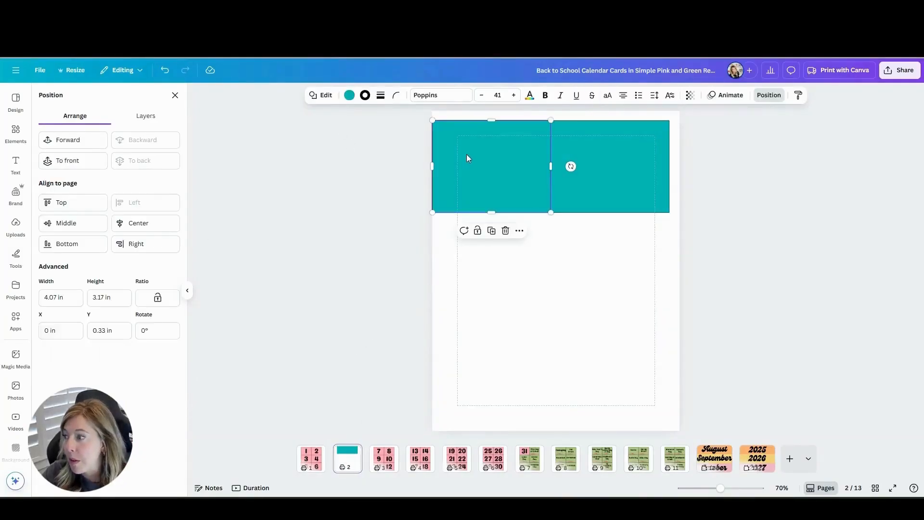
mouse_move(52, 319)
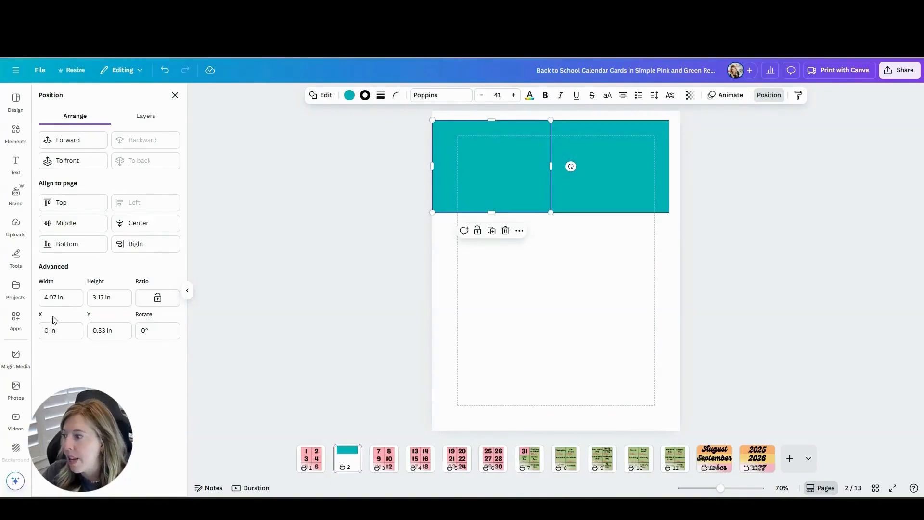
mouse_move(500, 178)
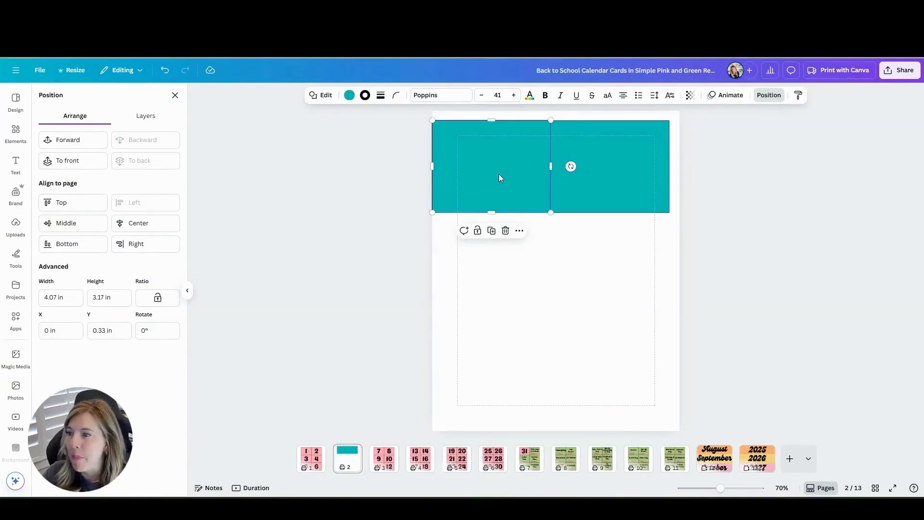
click(16, 166)
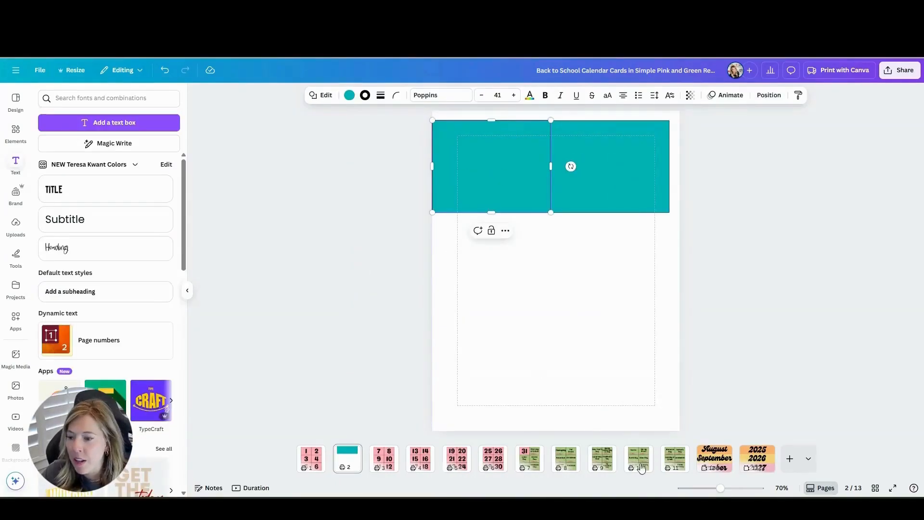
click(92, 253)
text(1)
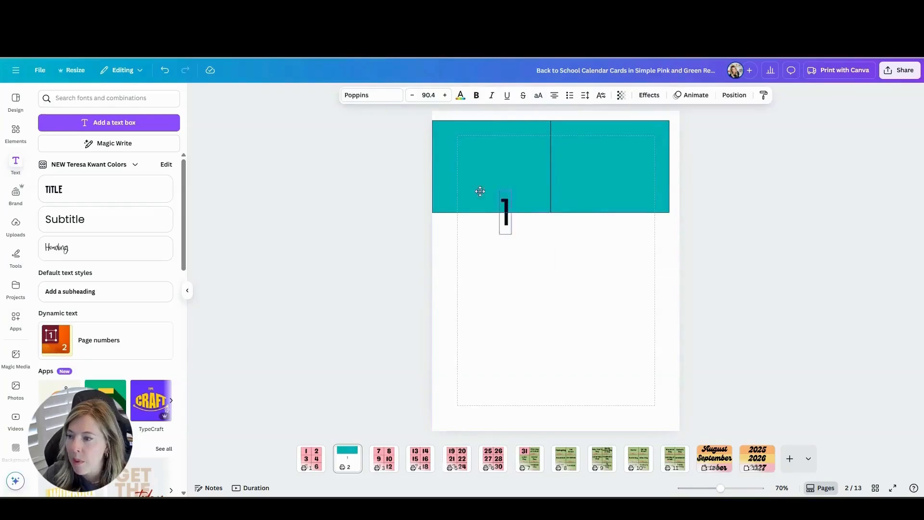
- Place an enlarged number 1 inside the left teal box
click(444, 96)
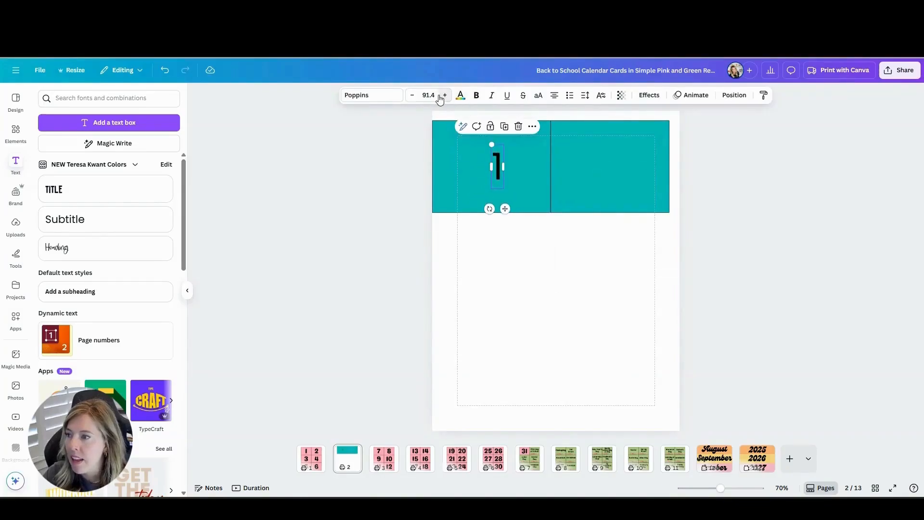
click(443, 95)
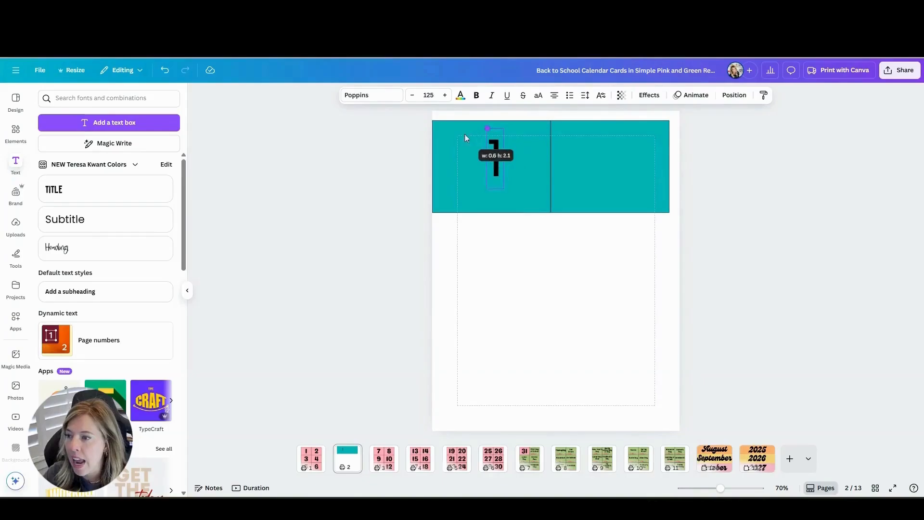
click(494, 165)
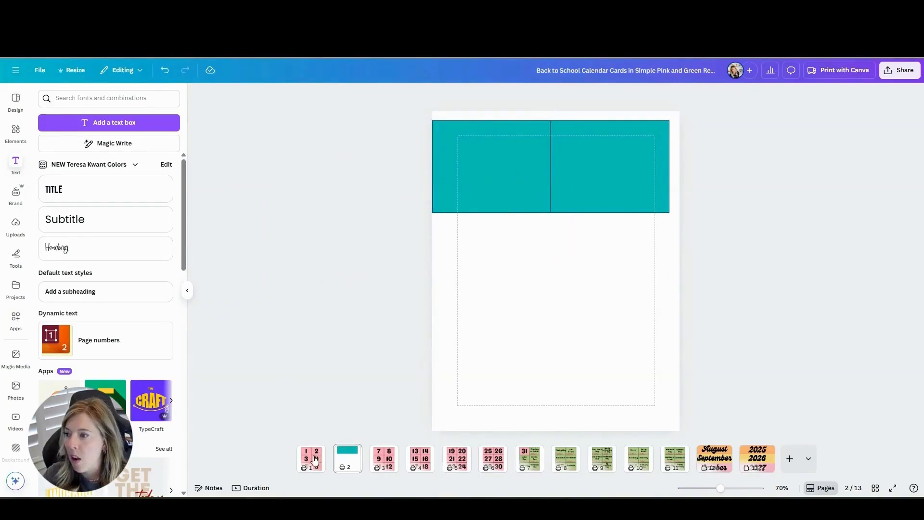
- Review the card pages for numbers 13-18, card 31 with holidays, spring holidays and the August-October months
click(419, 458)
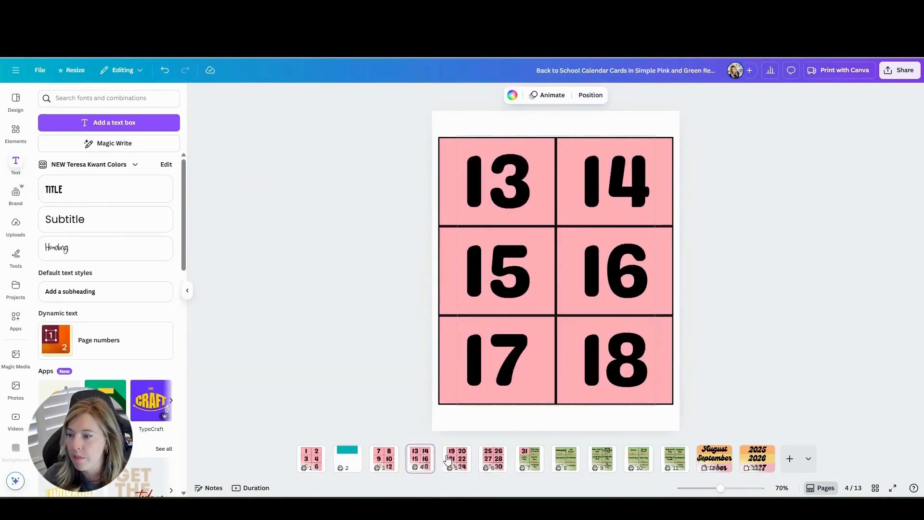
click(529, 458)
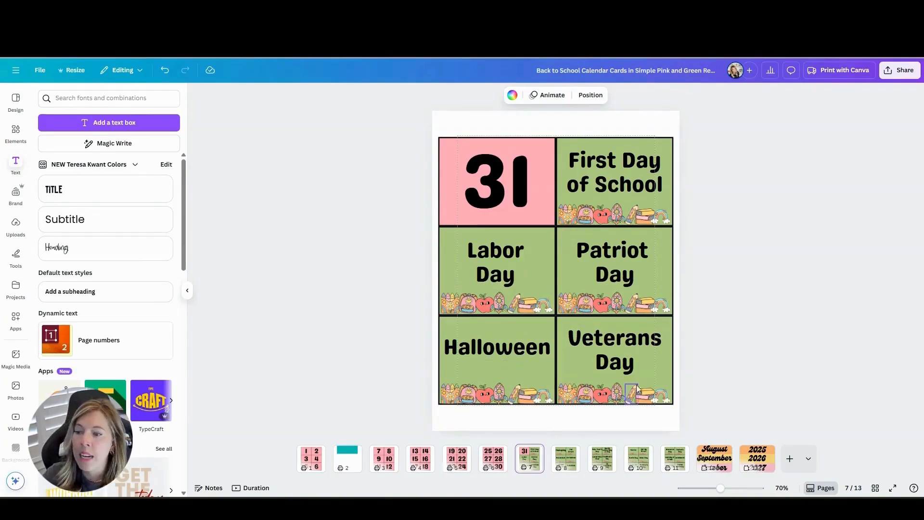
click(637, 459)
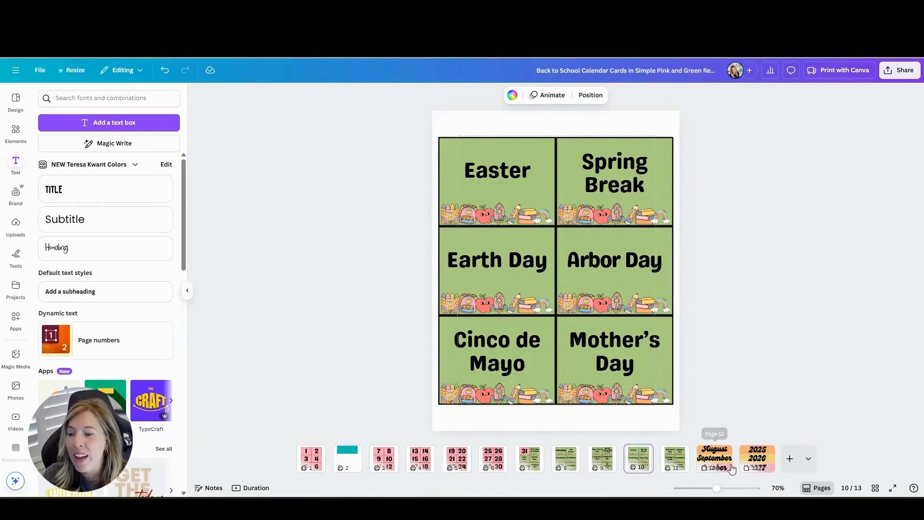
click(713, 458)
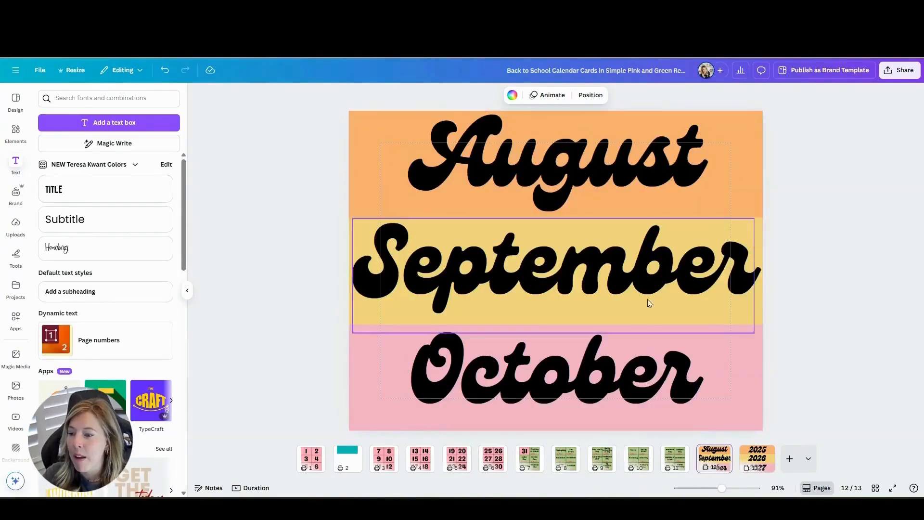
click(756, 458)
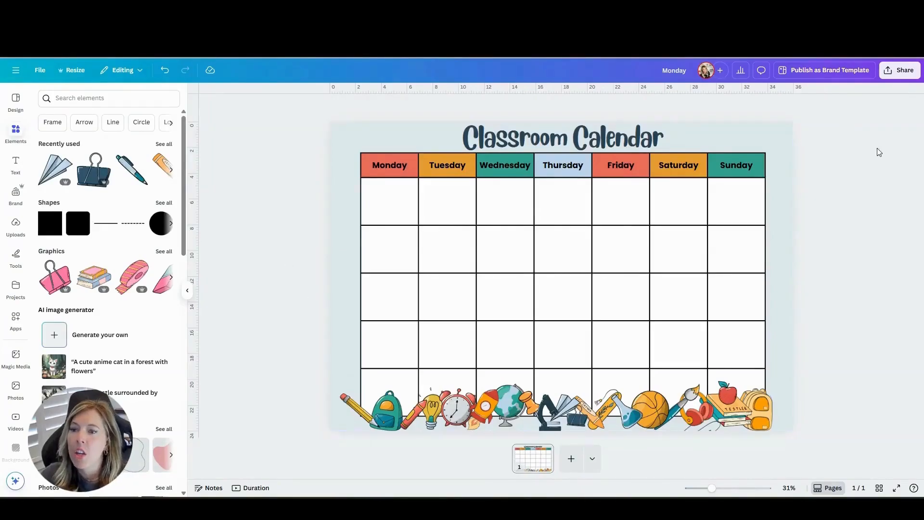
- Download the Classroom Calendar from Share as a PDF Print file
click(899, 70)
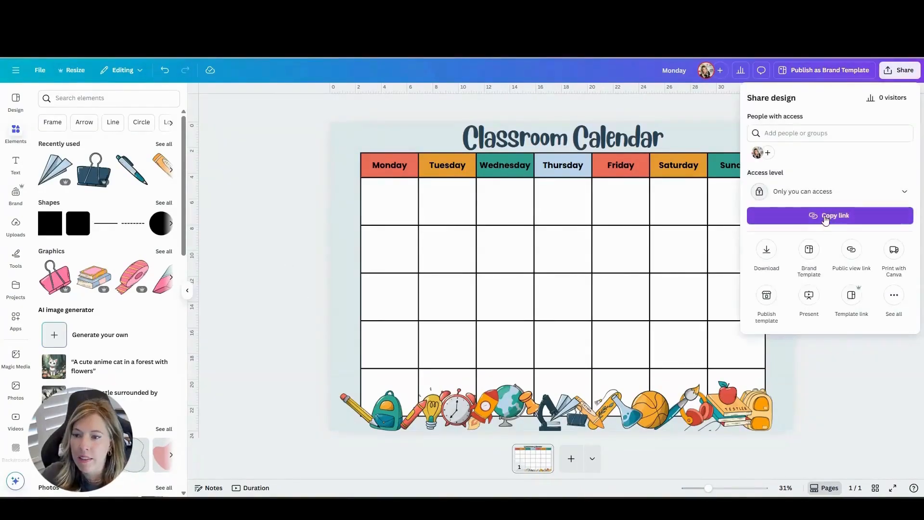
click(766, 253)
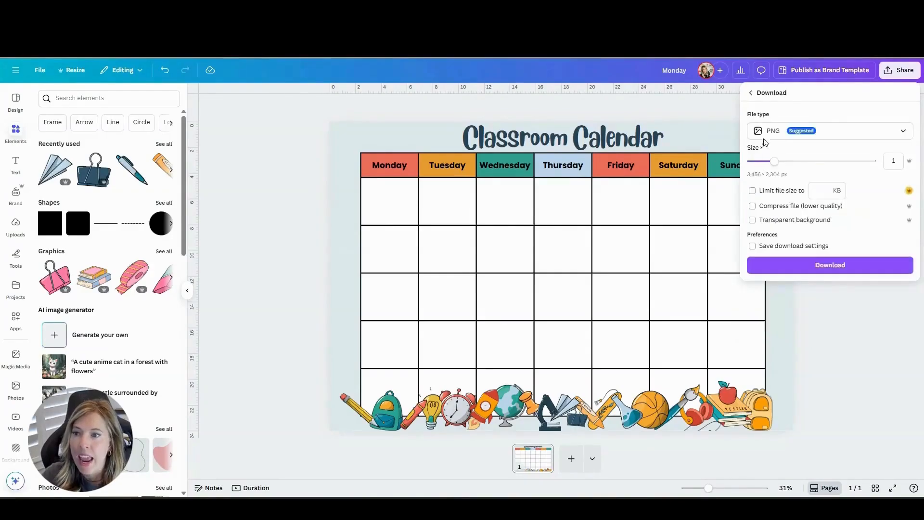
click(828, 130)
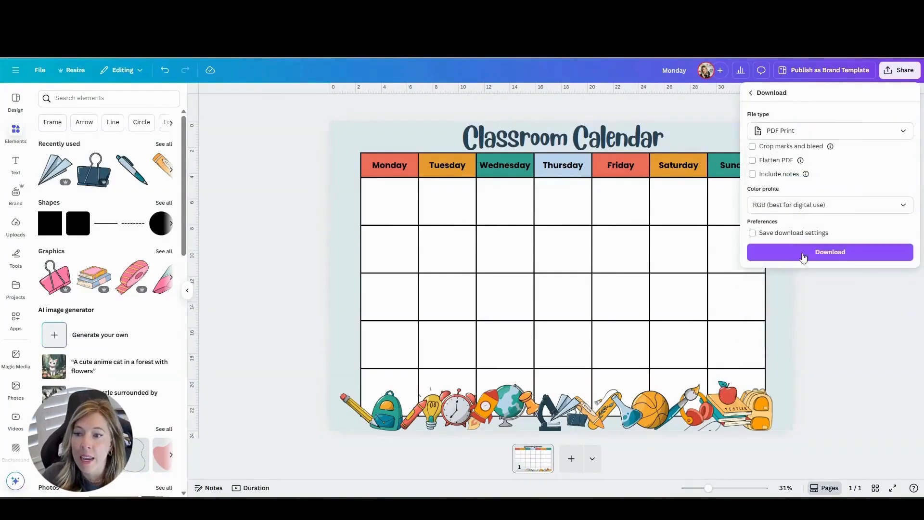
click(829, 252)
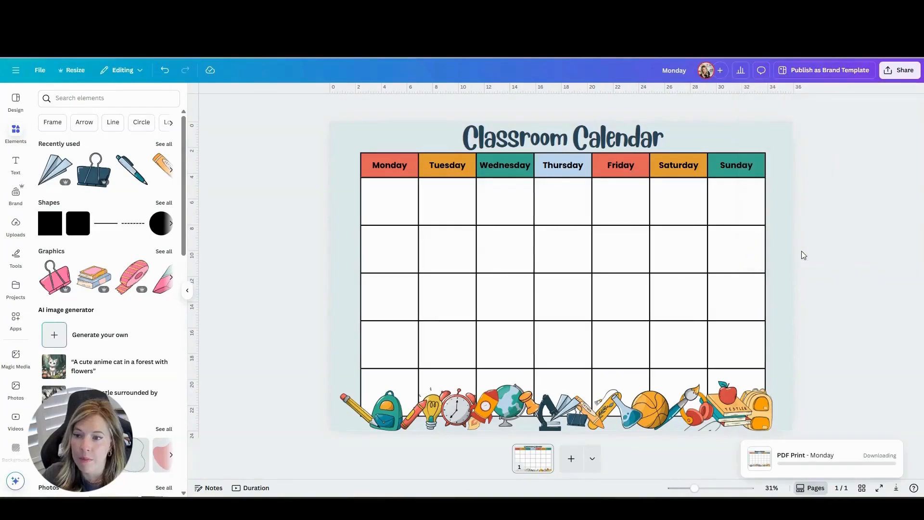
mouse_move(832, 285)
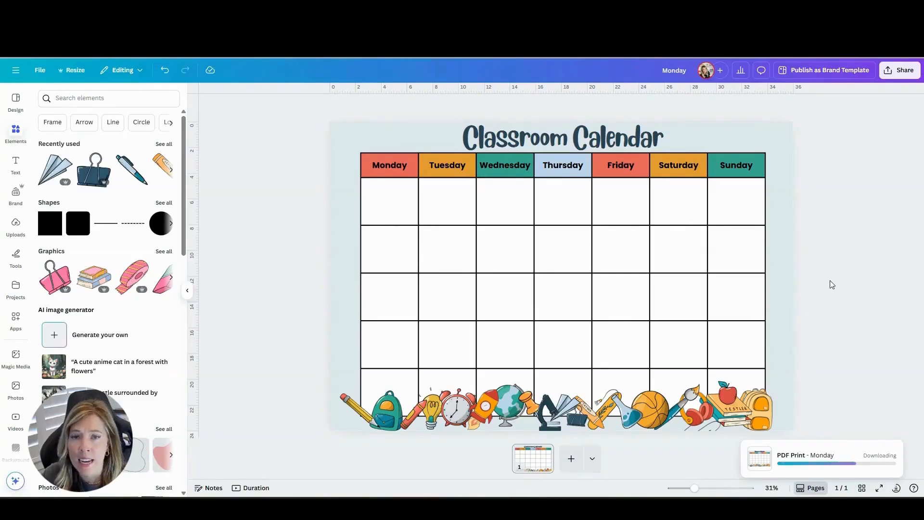
mouse_move(837, 280)
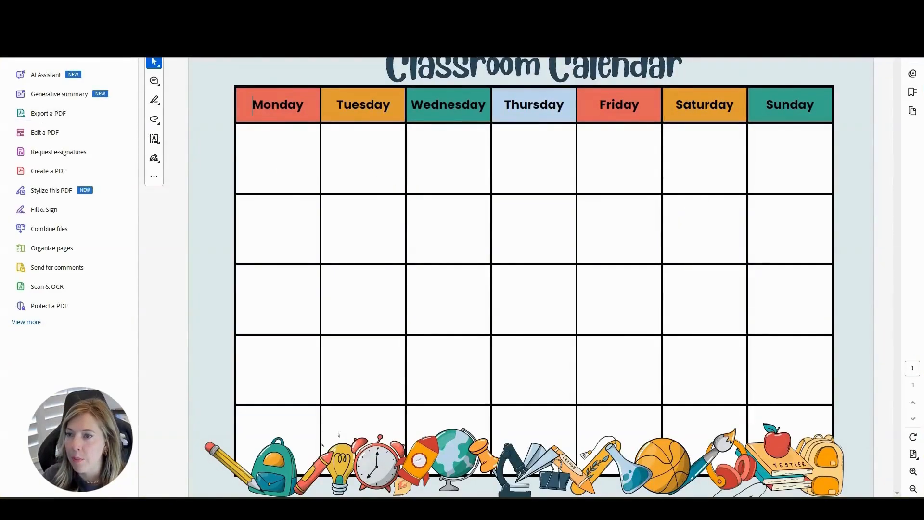
click(363, 232)
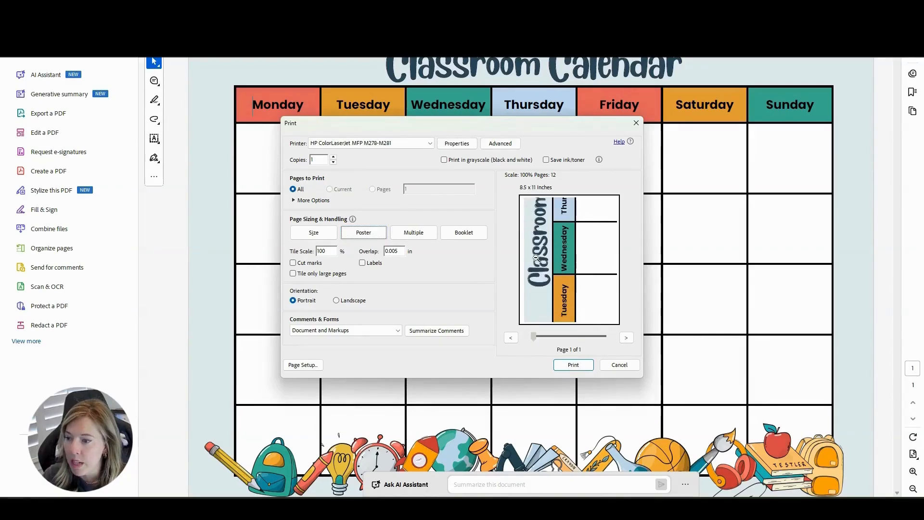
mouse_move(551, 339)
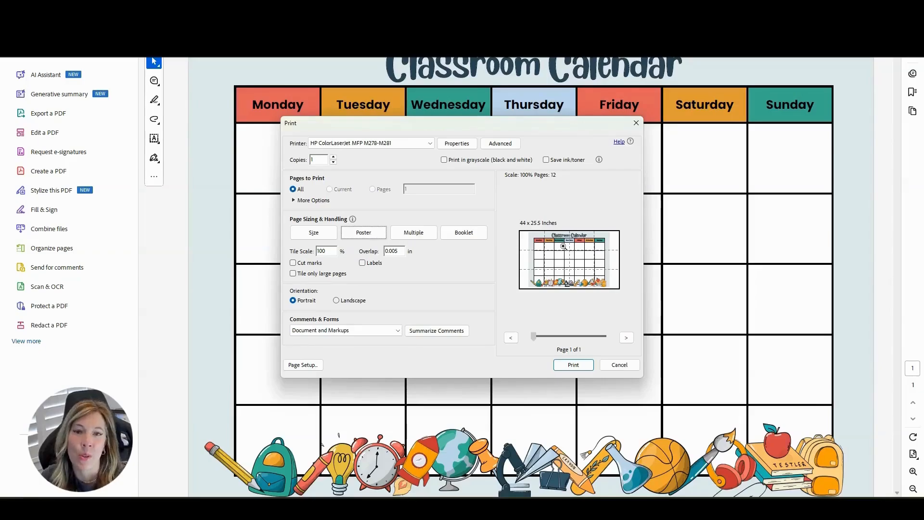
click(618, 364)
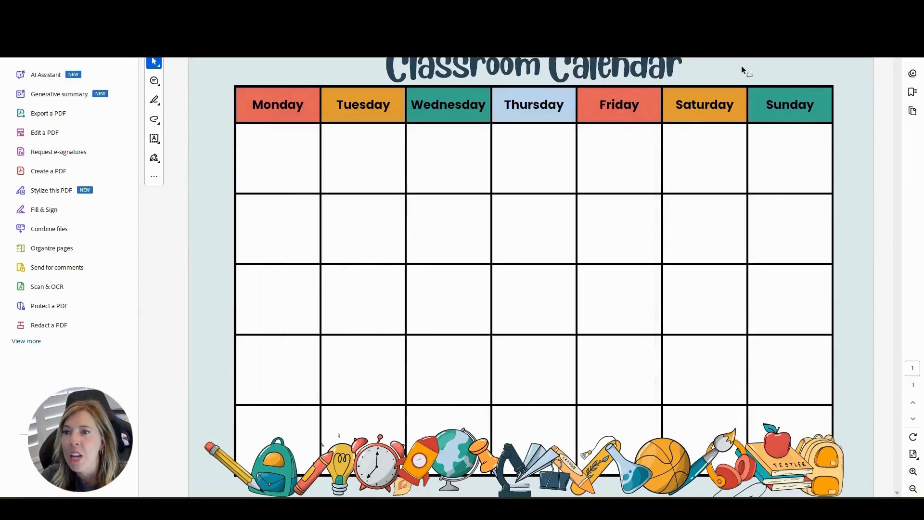